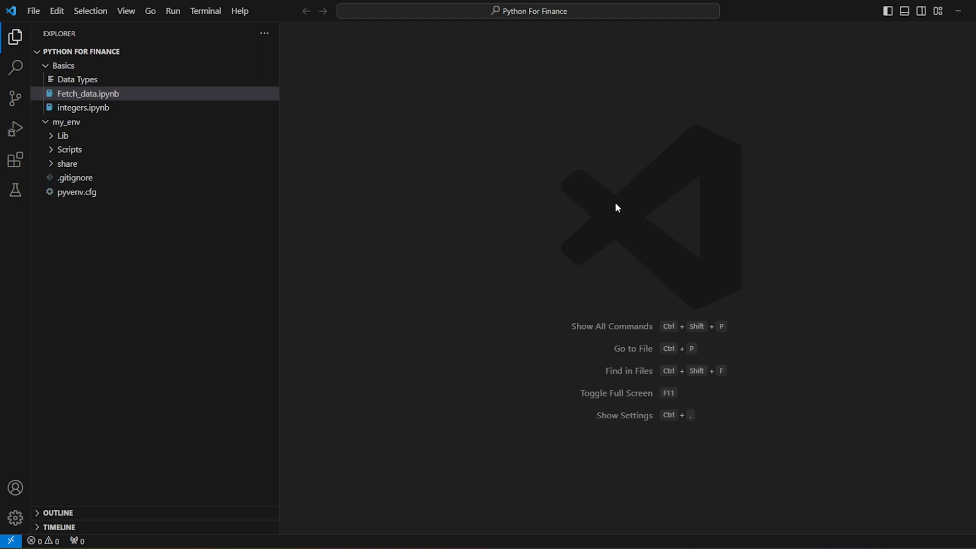
mouse_move(538, 106)
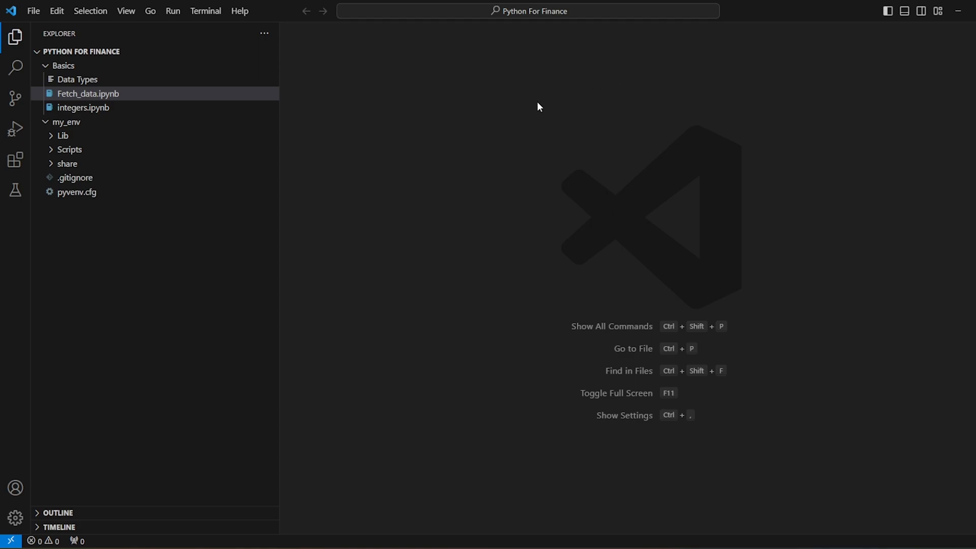
mouse_move(489, 179)
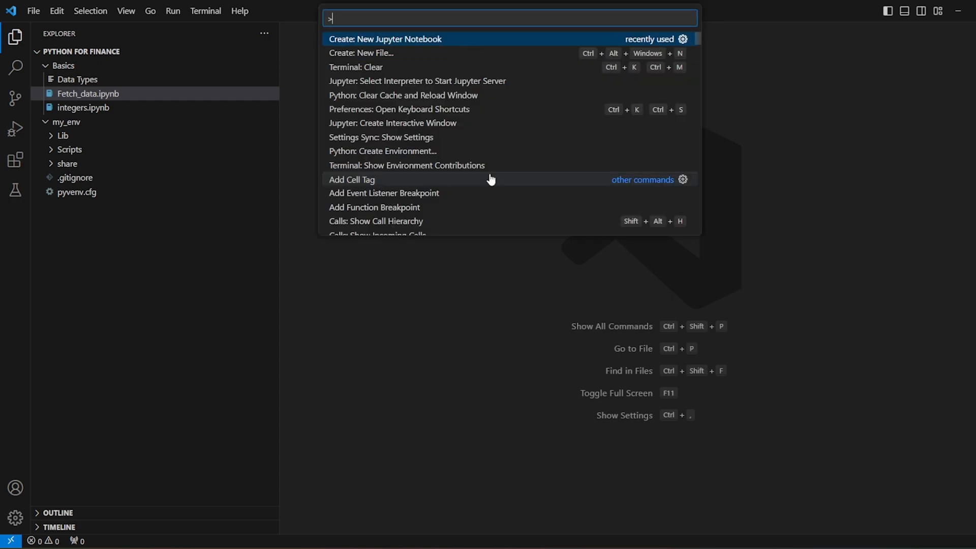
Step: Create a new untitled Jupyter notebook using the my_env environment
left_click(384, 39)
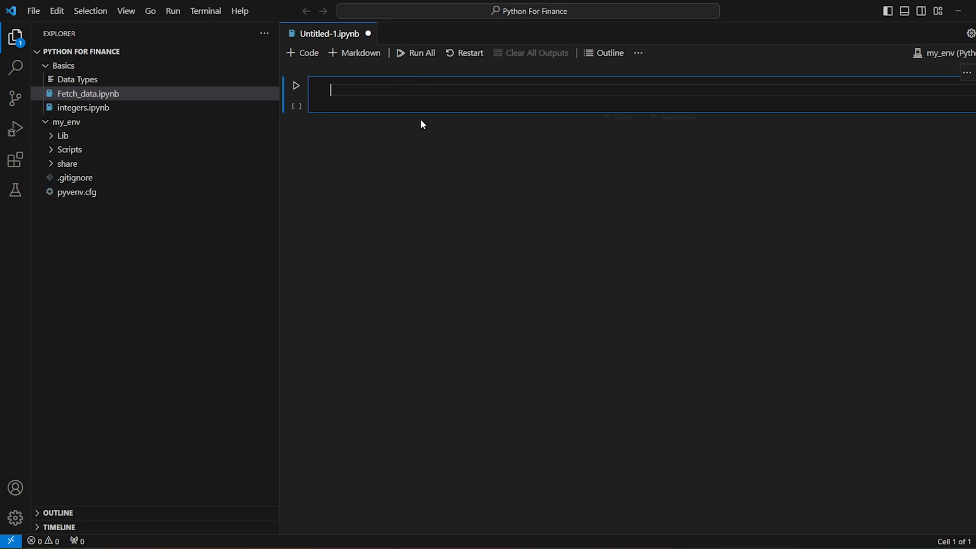
Step: Open a new Command Prompt terminal in the project folder
left_click(205, 11)
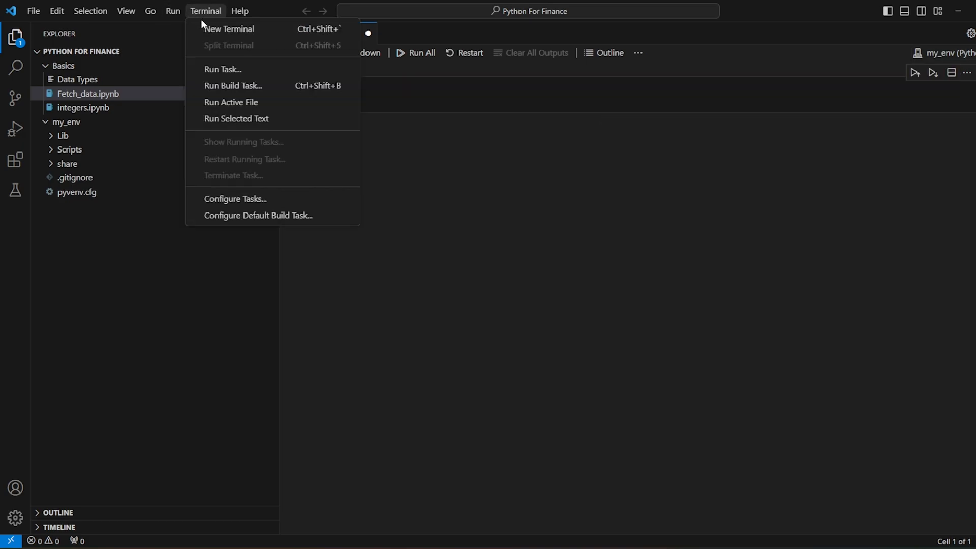
left_click(228, 28)
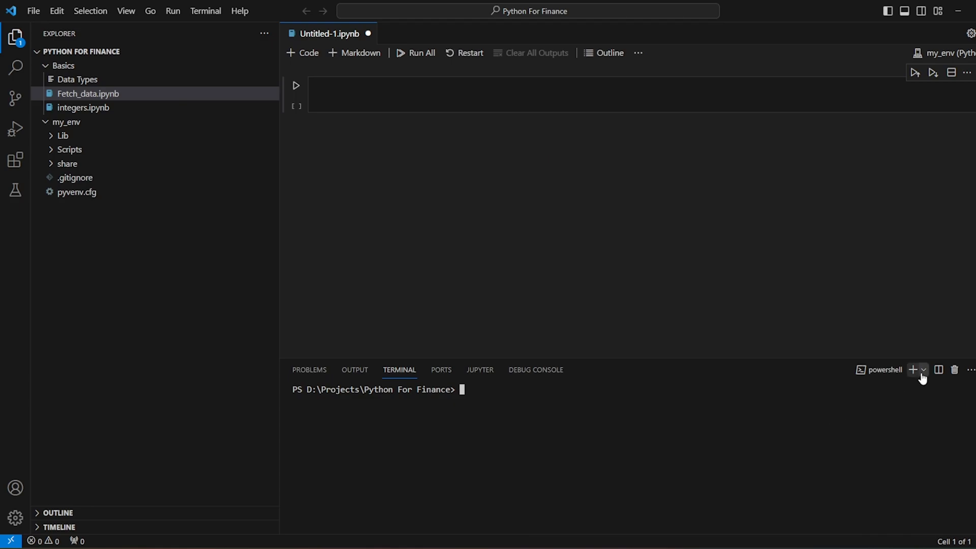
left_click(924, 369)
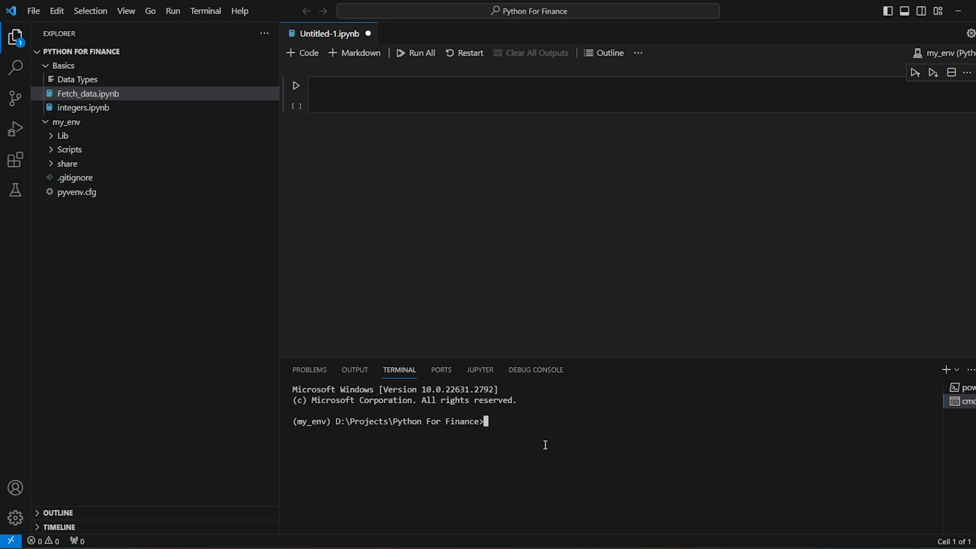
Step: Try running the v_env\Scripts deactivate script, which fails with a path-not-found error
type("v_env")
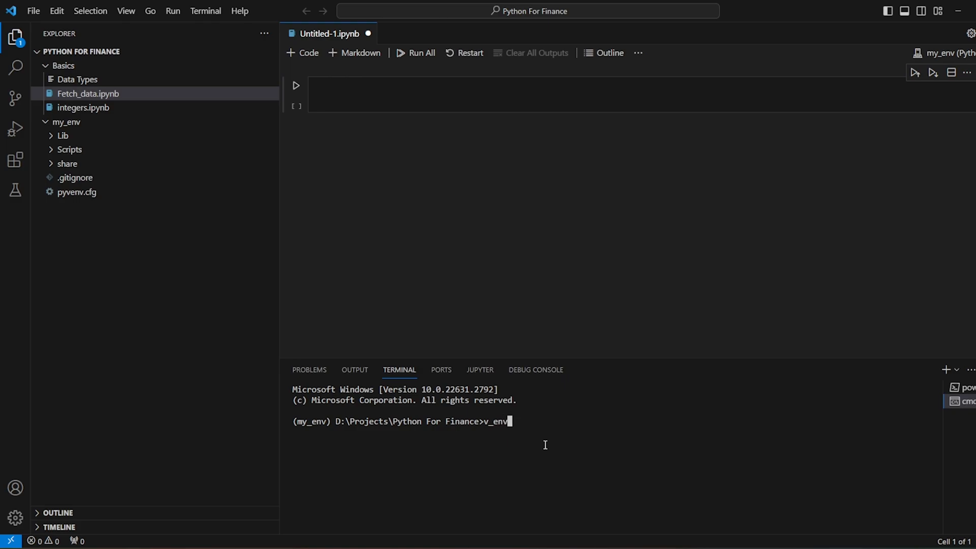
type("\\")
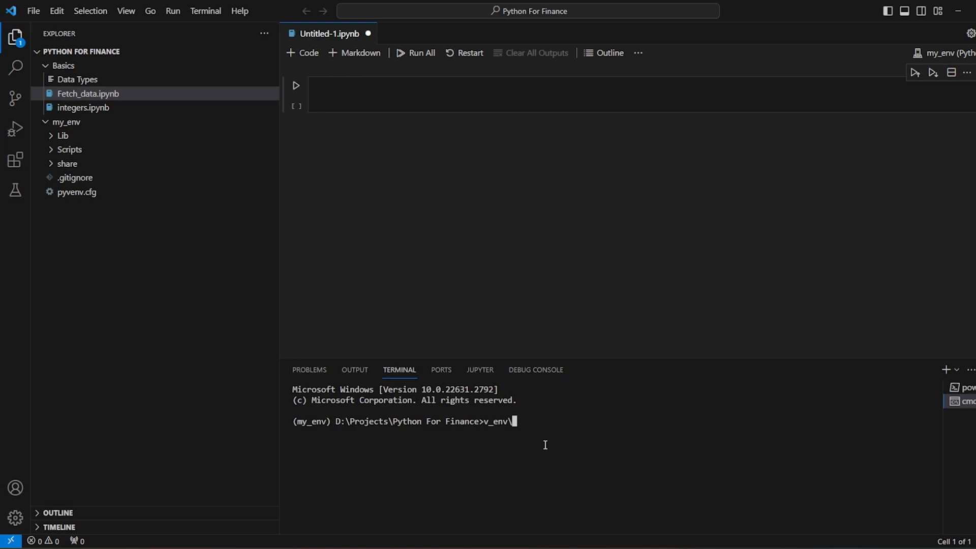
type("Scripts\\Activate")
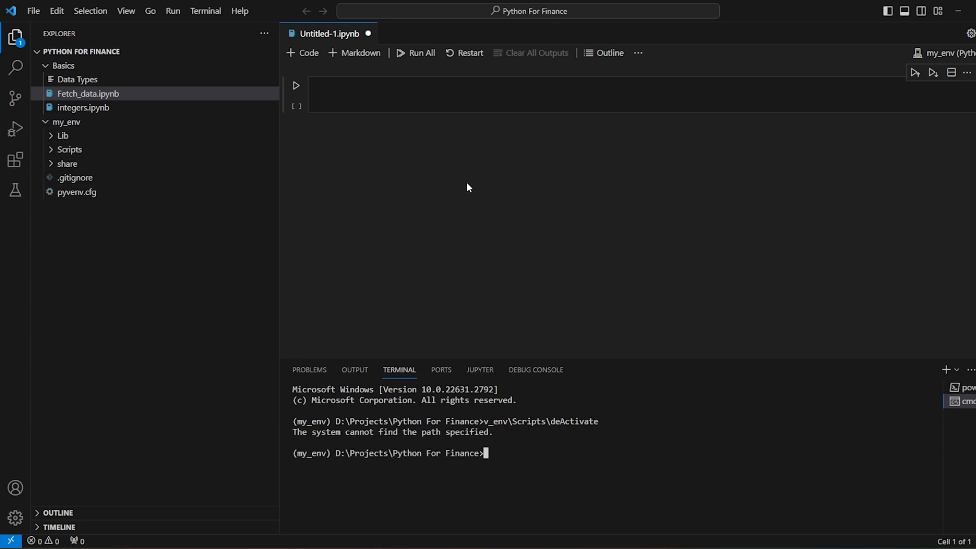
Step: Deactivate and reactivate my_env, then pip install pyodbc, which is already installed
type("my_env\\Scripts\\deActivate")
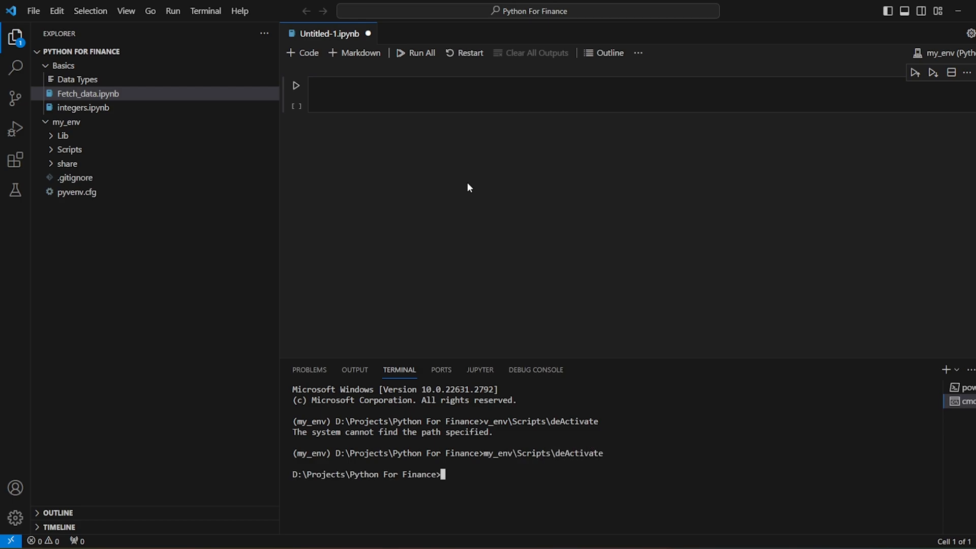
mouse_move(495, 478)
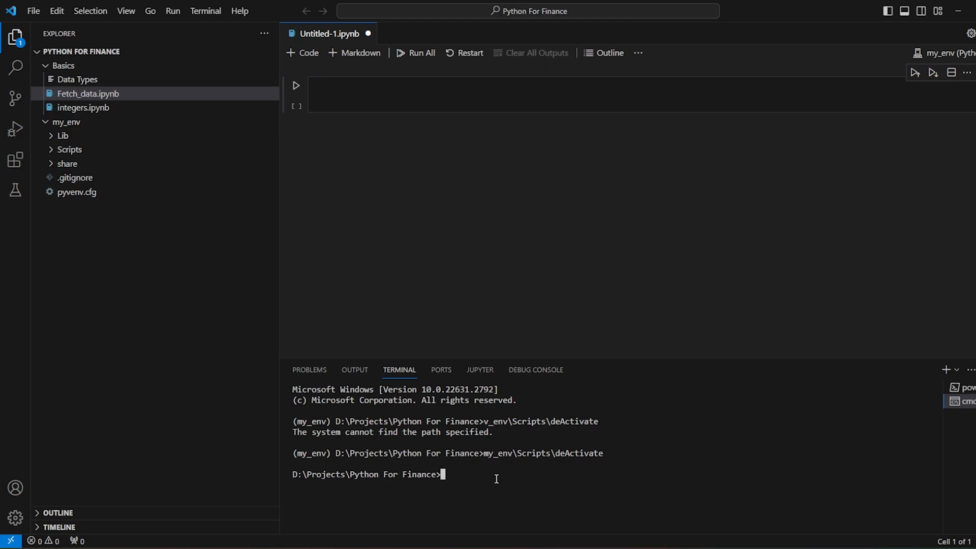
type("my_env\\Scripts\\deActivate")
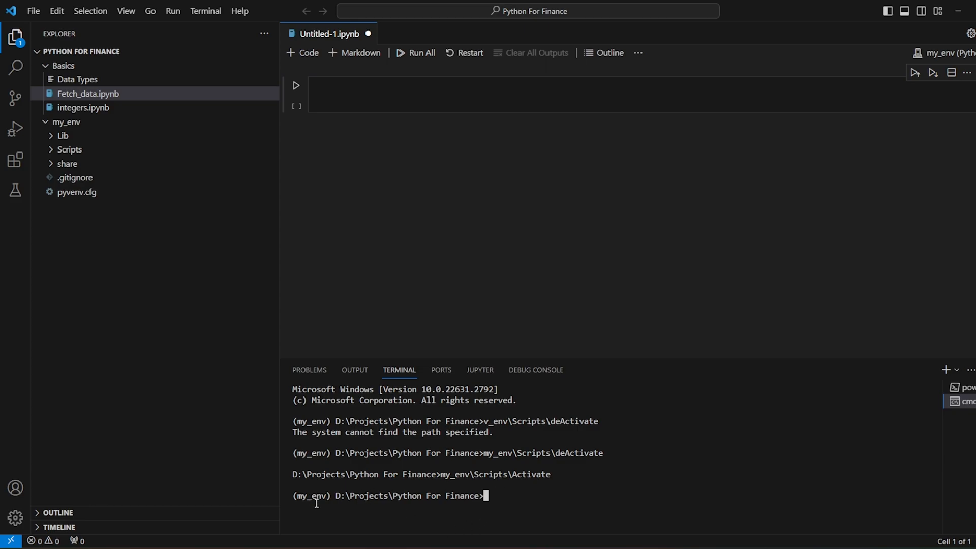
mouse_move(570, 495)
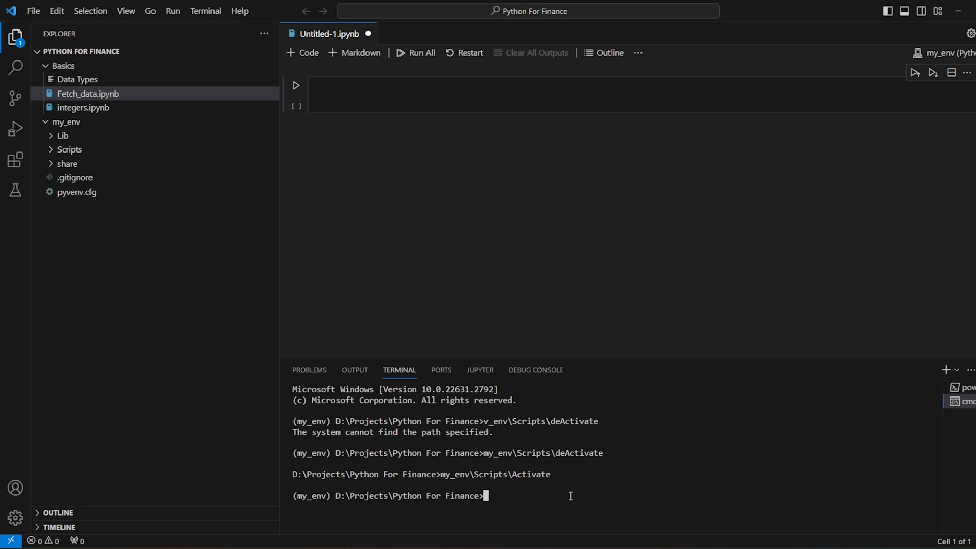
type("pip")
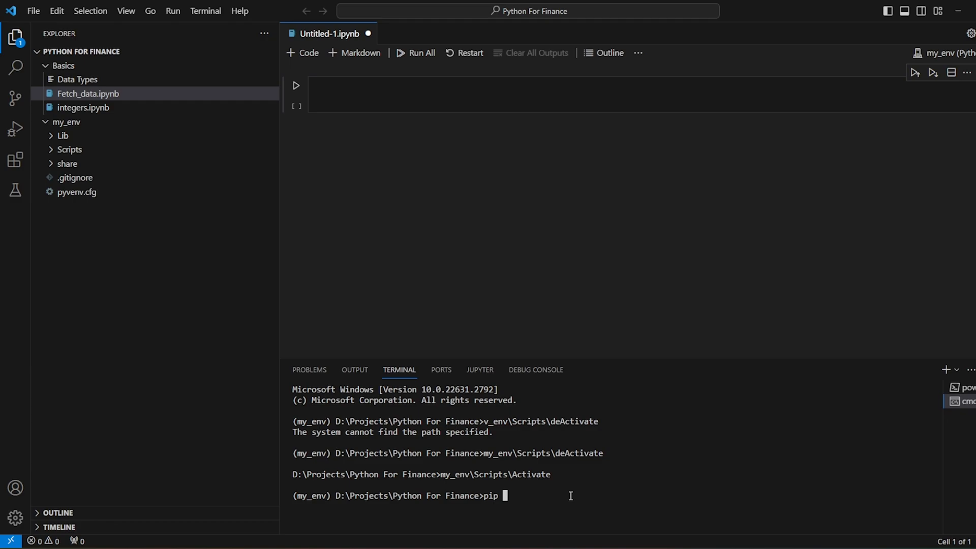
type("install py")
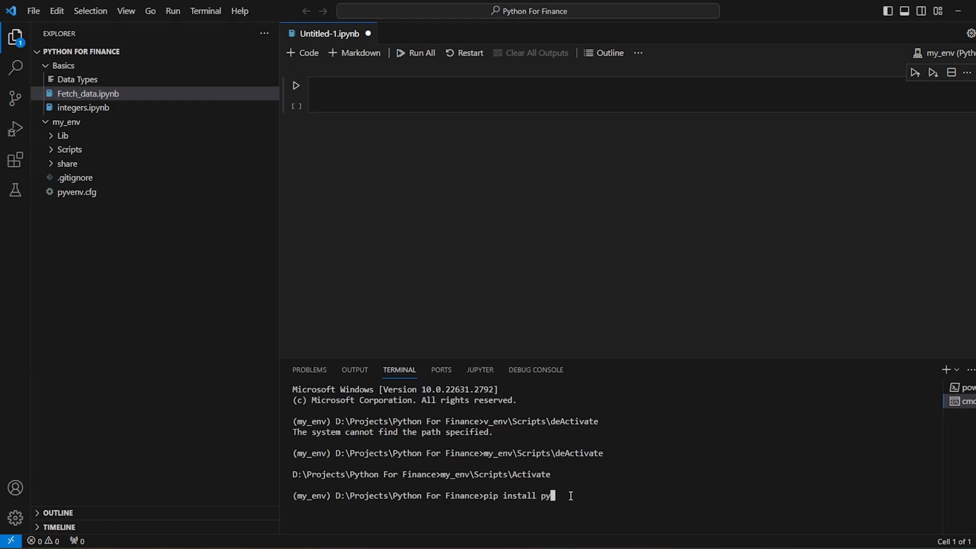
type("odbc")
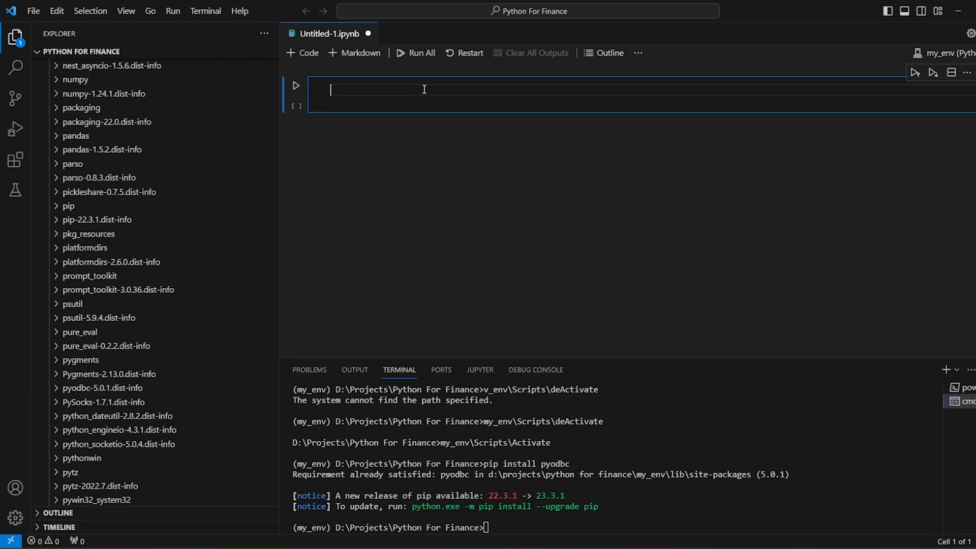
Step: Import pyodbc, run the cell, and start a conn = pyodbc.connect call
type("import pyodbc")
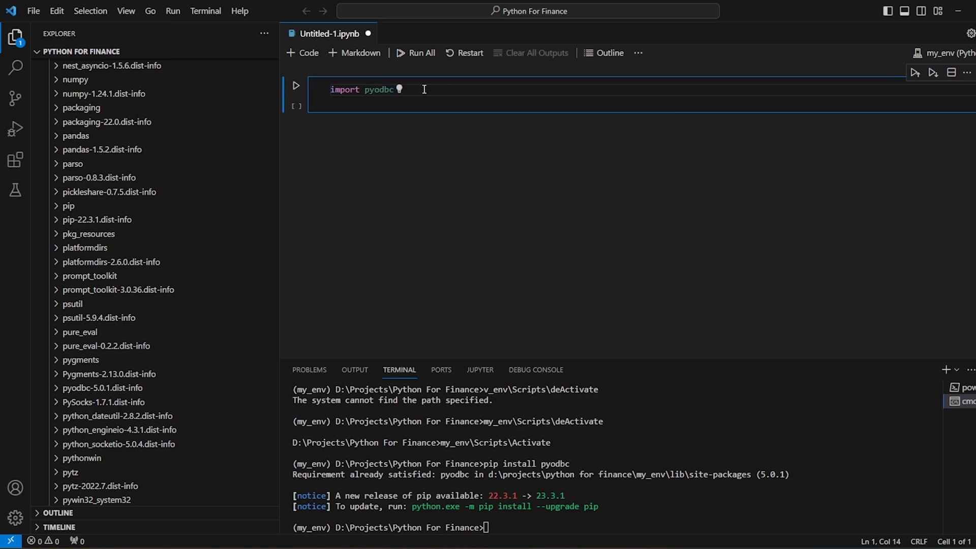
left_click(296, 85)
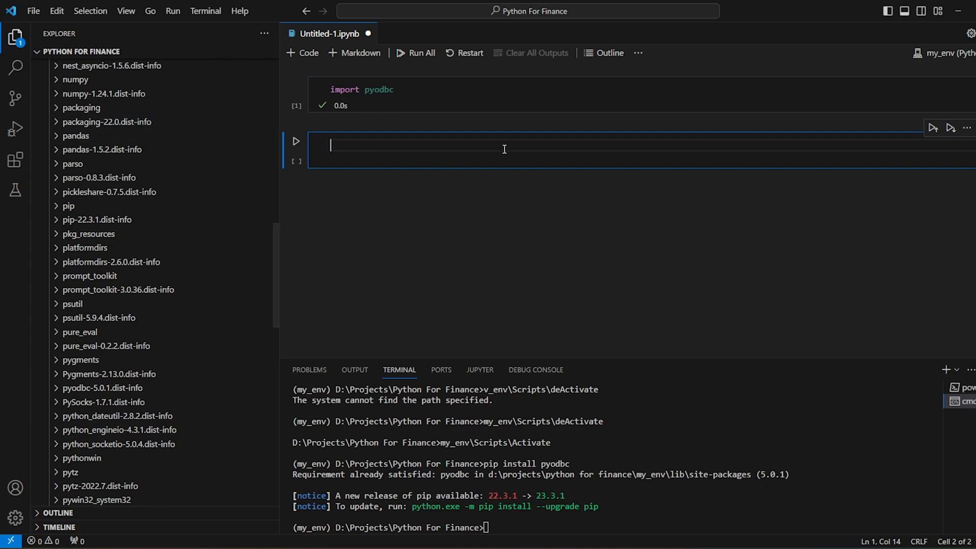
type("conn =")
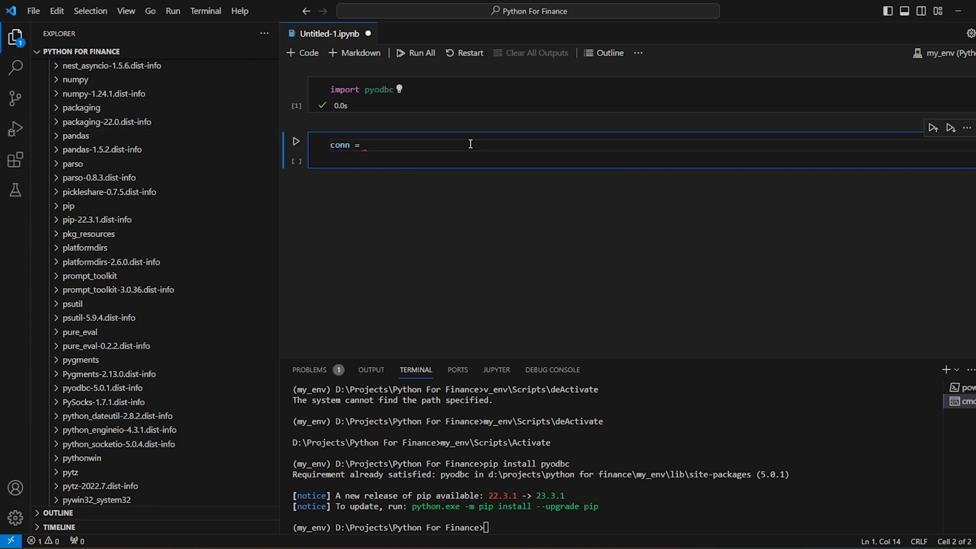
type("pyodbc.connect(")
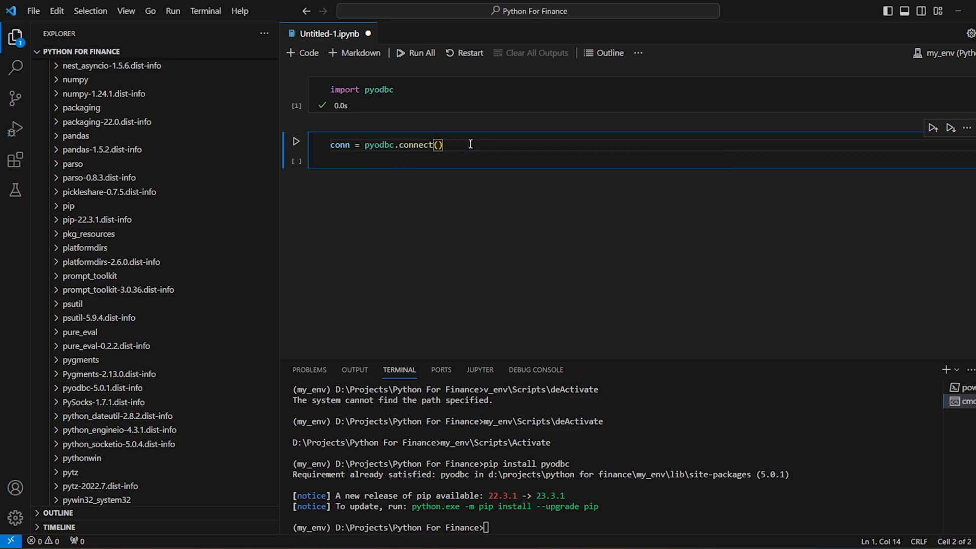
Step: Begin the connection string with Driver={SQL Server}; Server, checking the server name in SSMS
type("'Driver'")
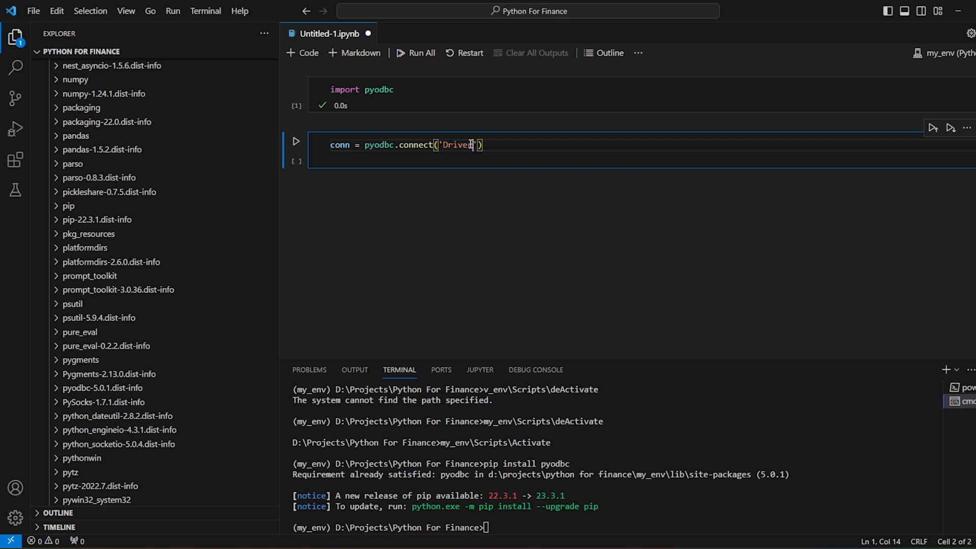
type("=")
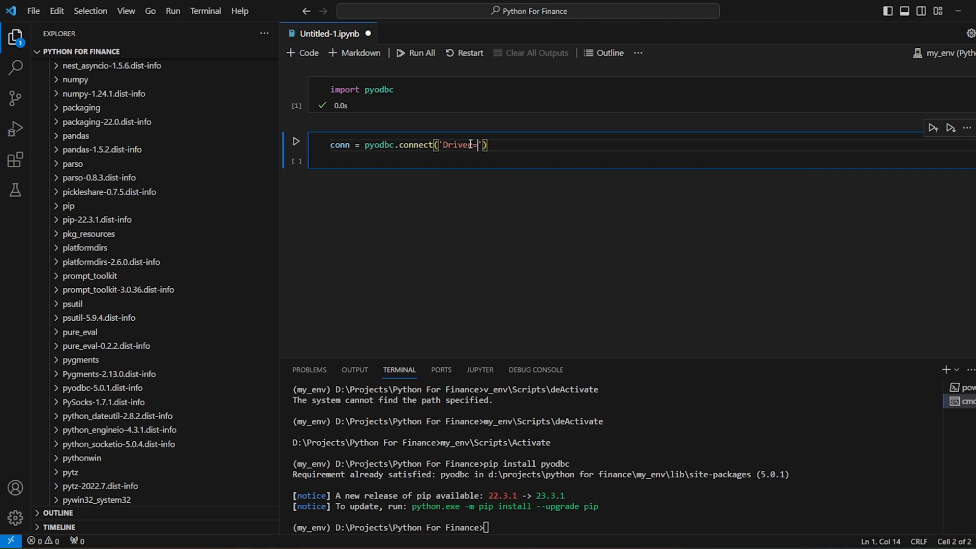
type("{SQL sse}")
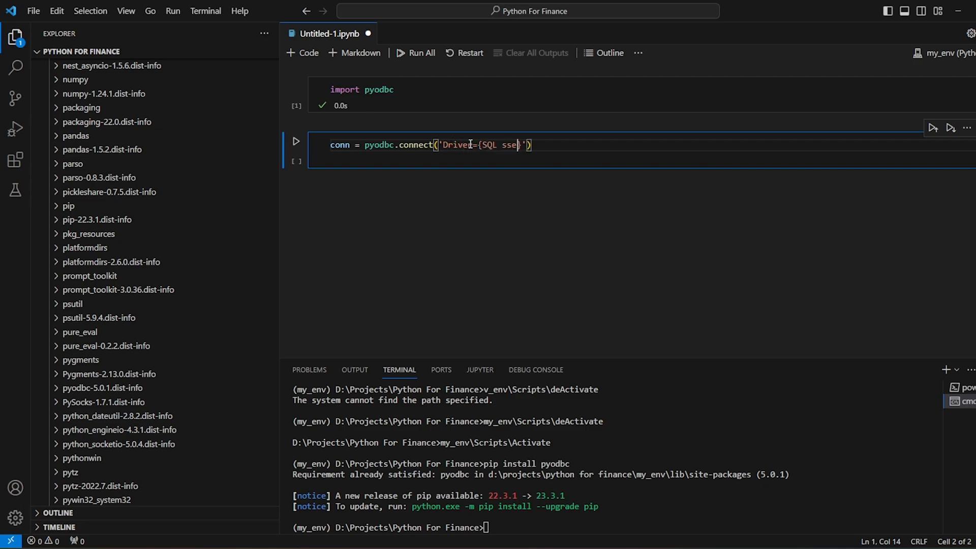
type("Server};")
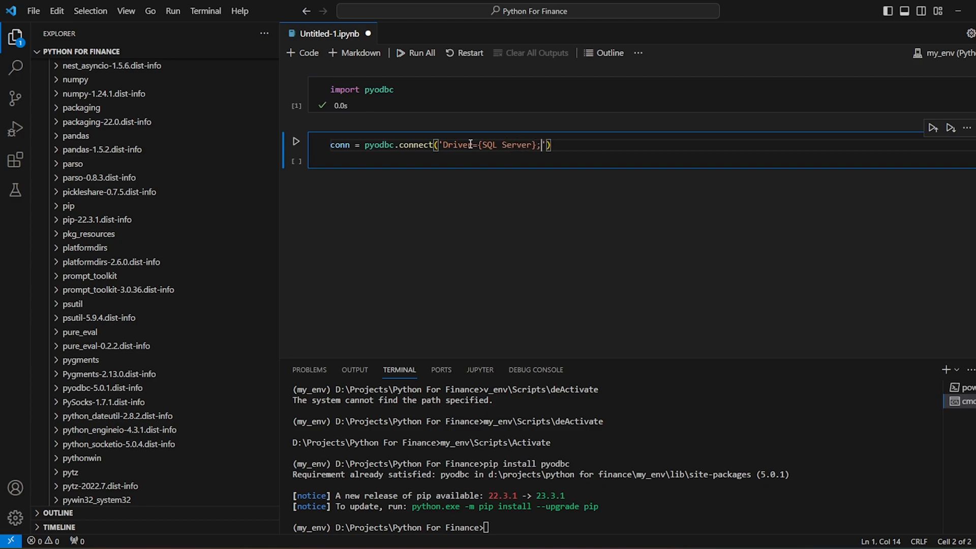
type("Se")
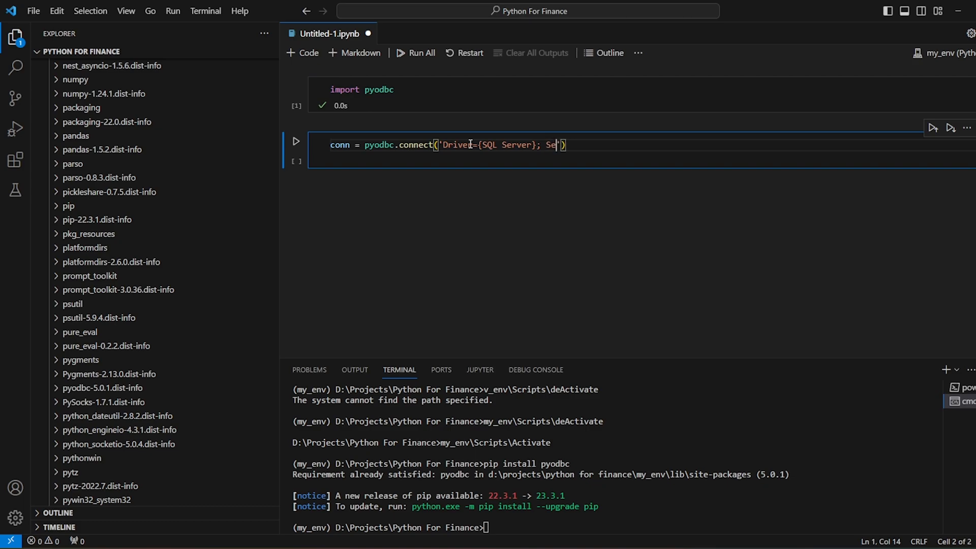
type("rver")
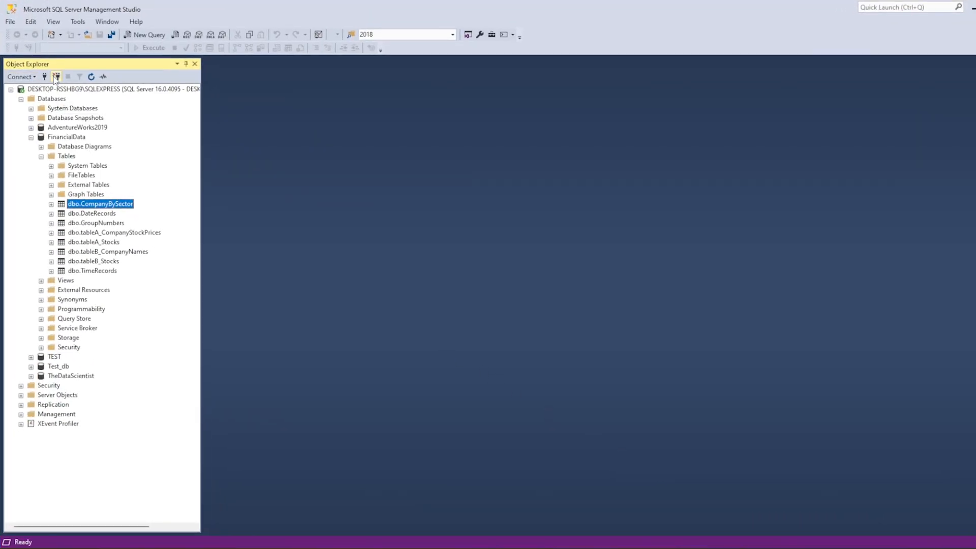
left_click(55, 77)
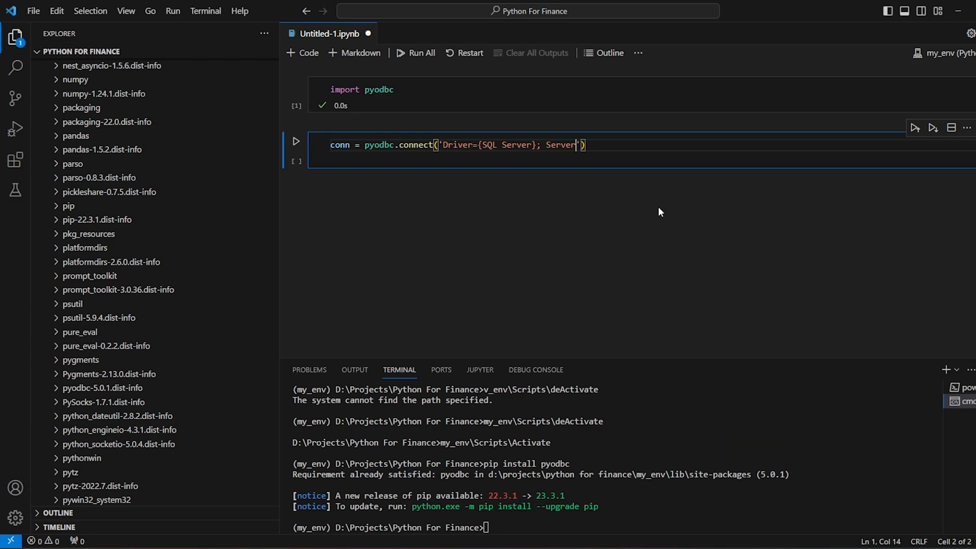
Step: Enter Server=DESKTOP-RSSHBG9\SQLEXPRESS and Database=FinacialData on separate lines
type("=DESKTOP-RSSHBG9\\SQLEXPRESS")
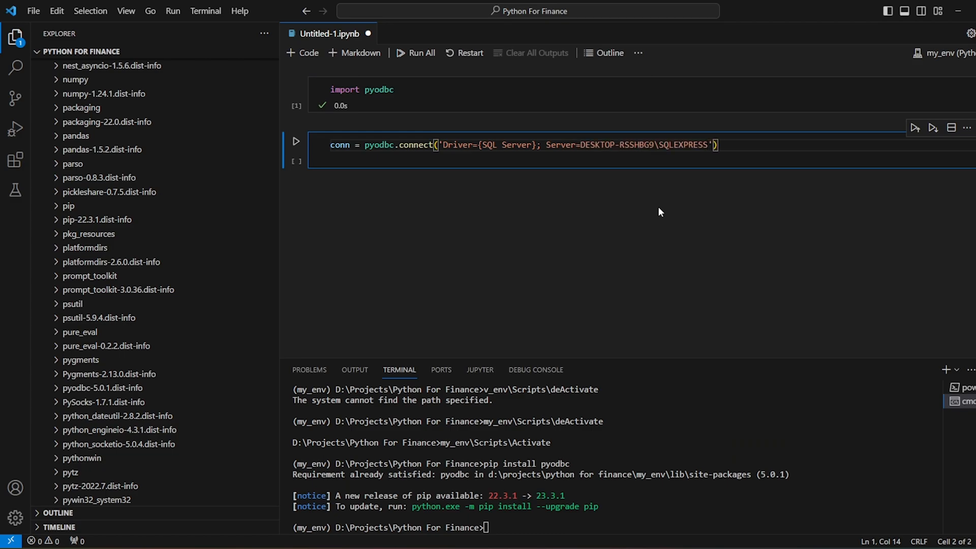
type(";'")
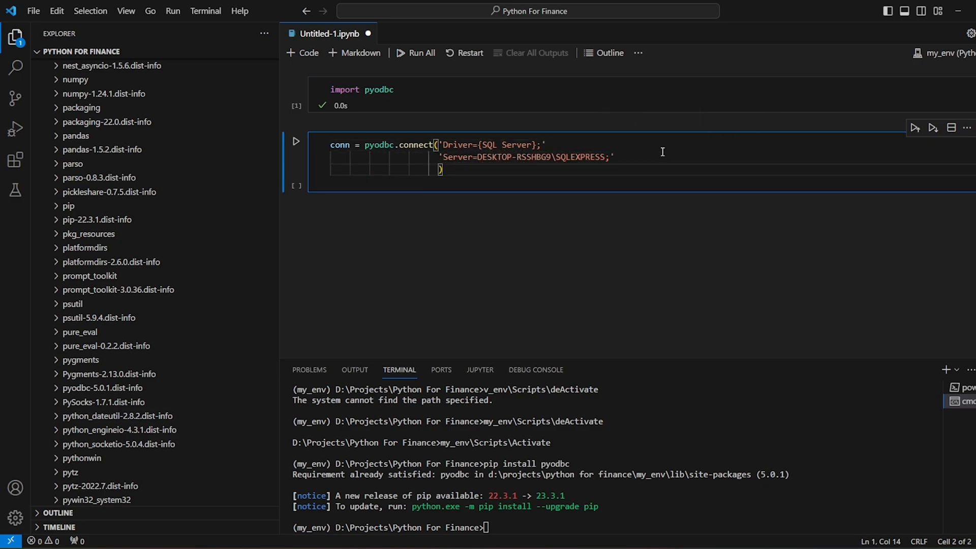
type("Database=")
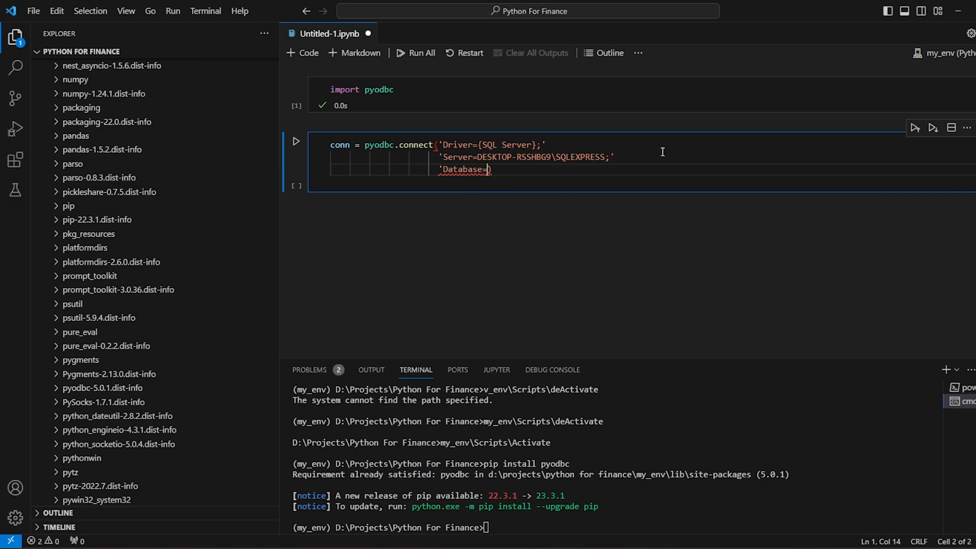
type("Finacia")
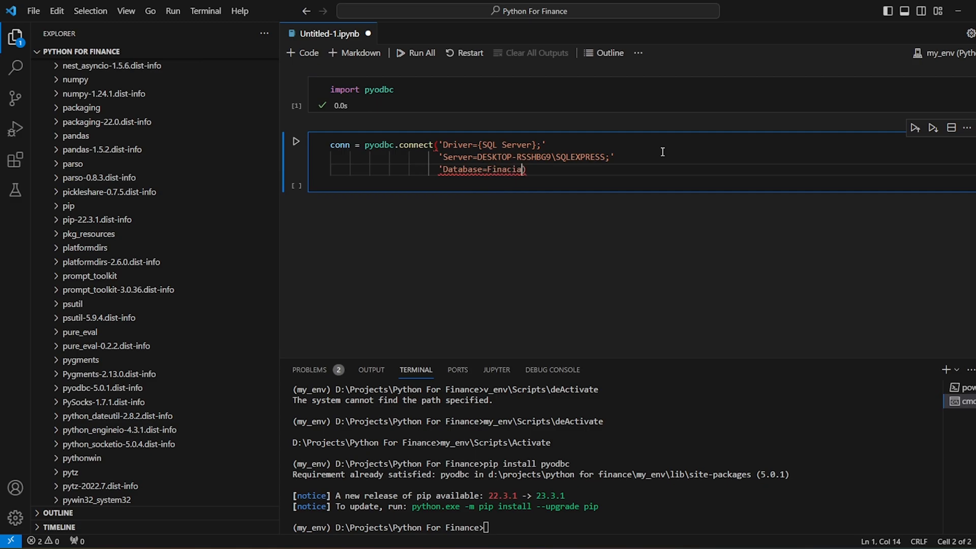
type("lData")
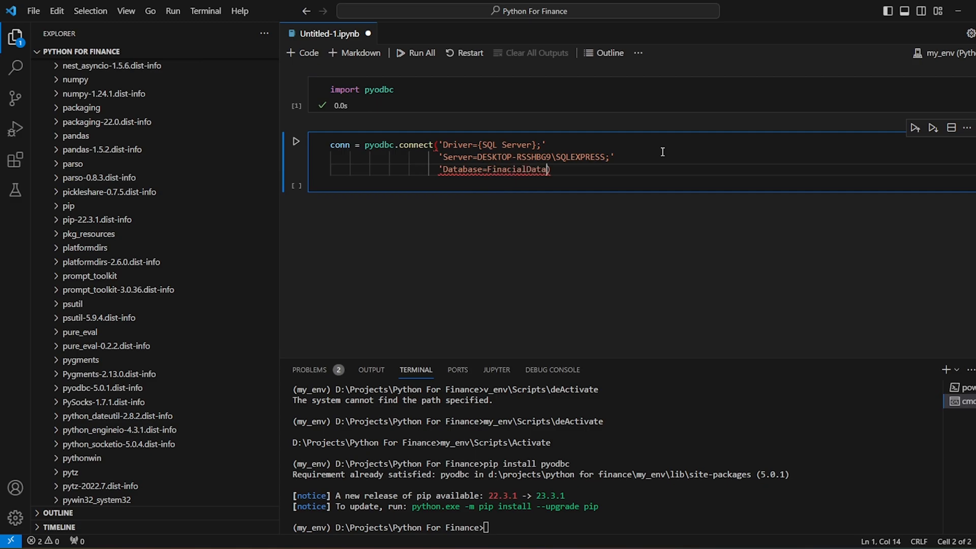
type(";'")
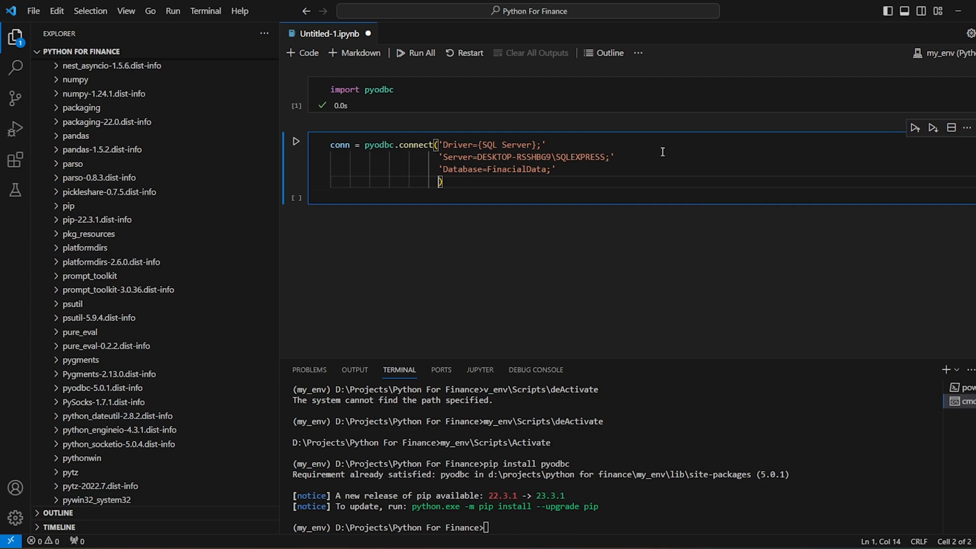
type("'")
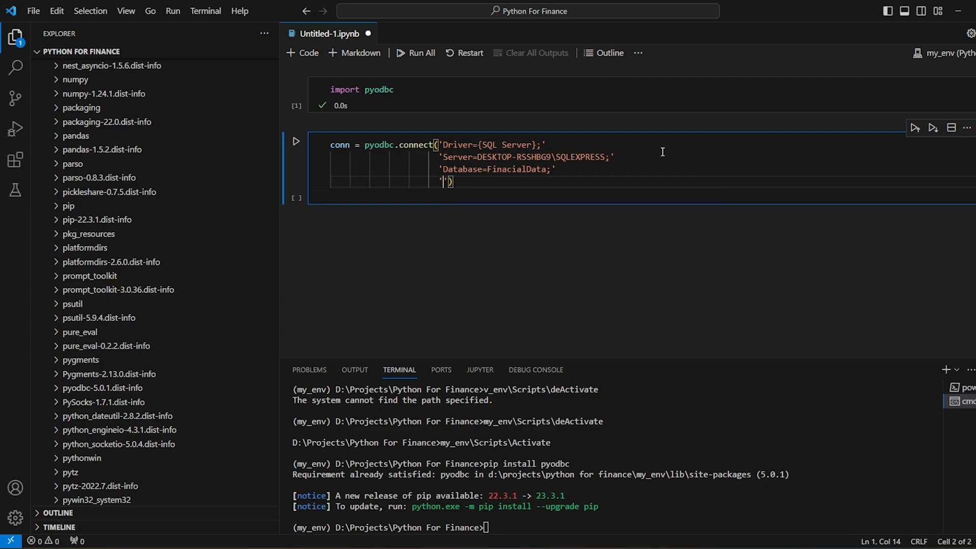
Step: Add Trusted_Connection=Yes; and finish the connect call
type("Trusted_Con")
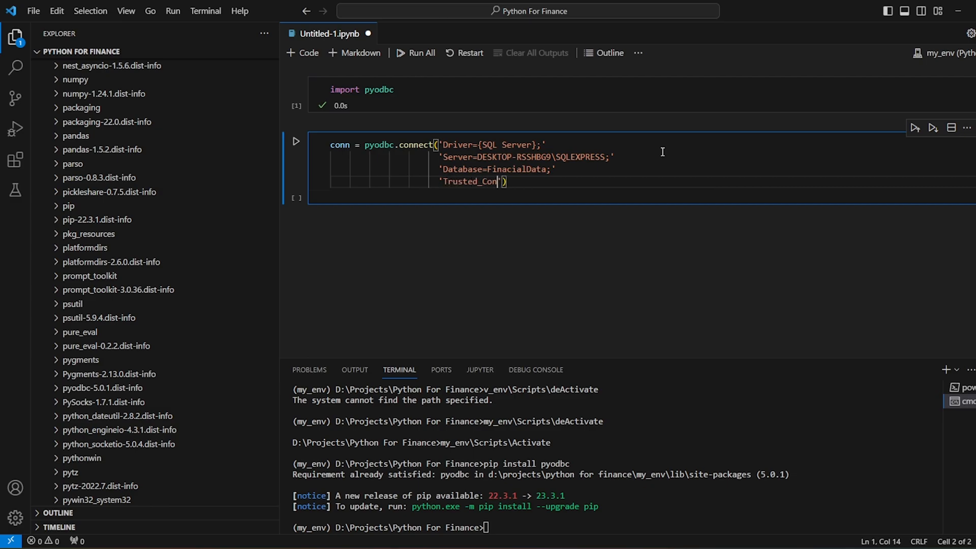
type("nection=Y")
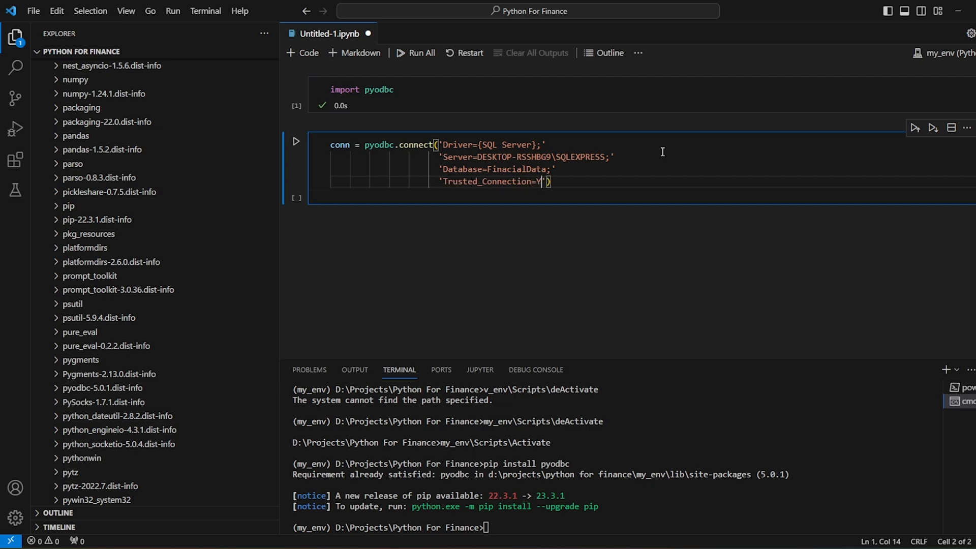
type("es")
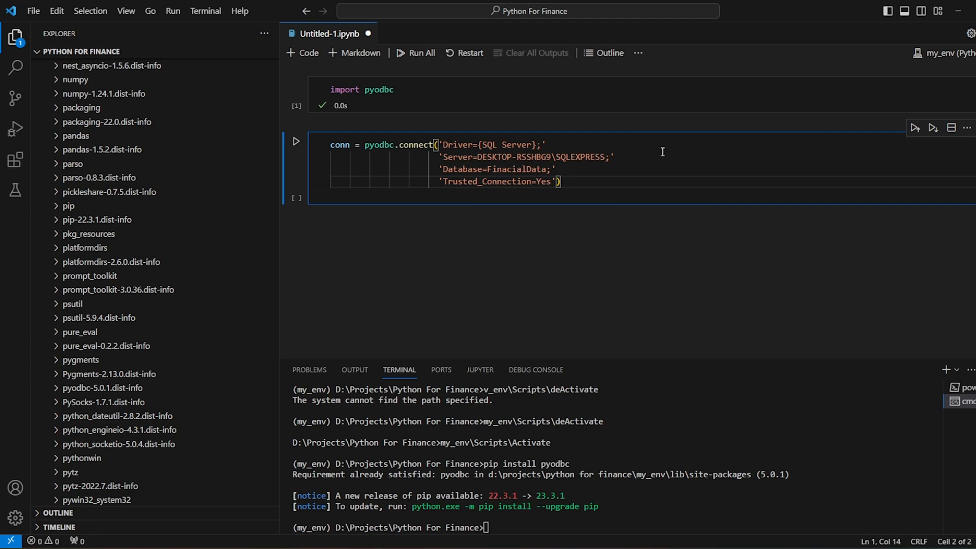
type(";")
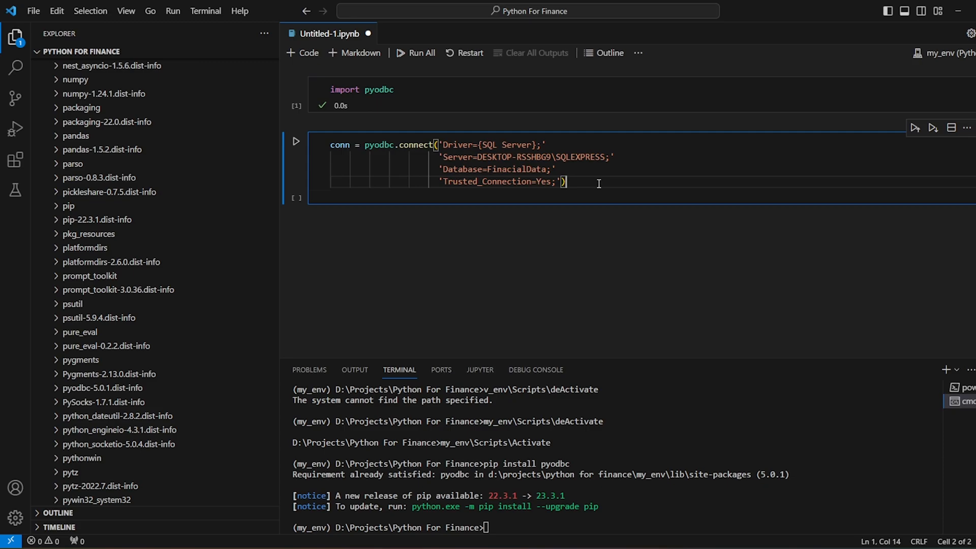
left_click(455, 157)
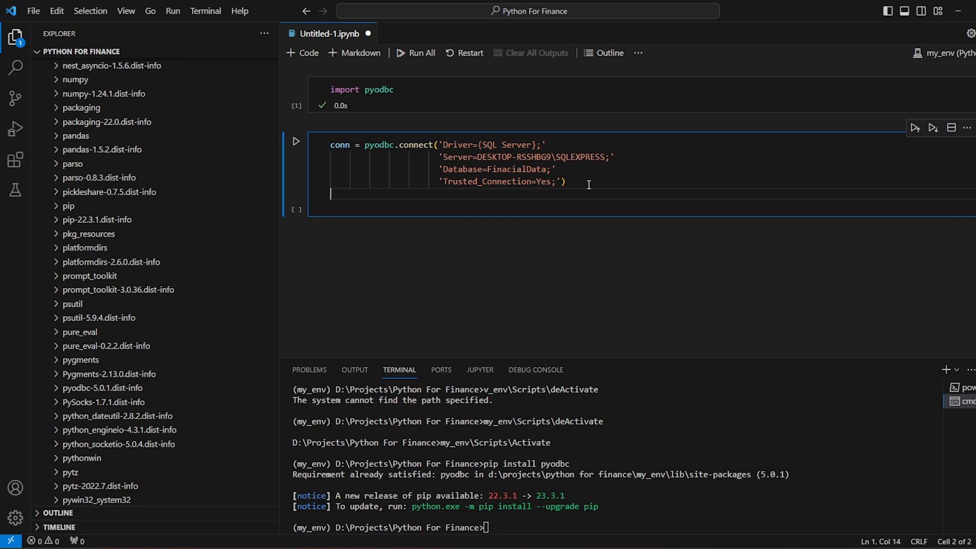
Step: Create a cursor and execute 'Select * from CompanyBySector'
type("cur")
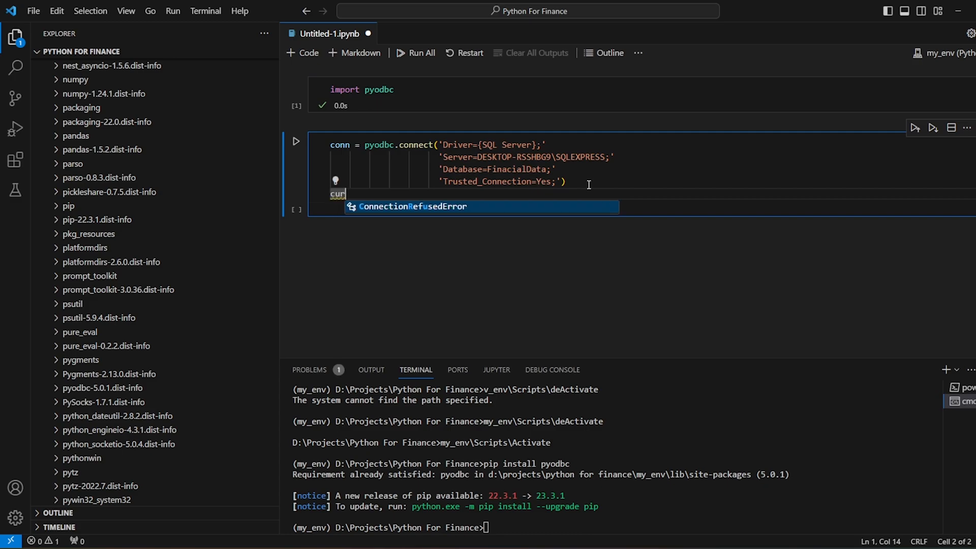
type("sor = conn.cursor")
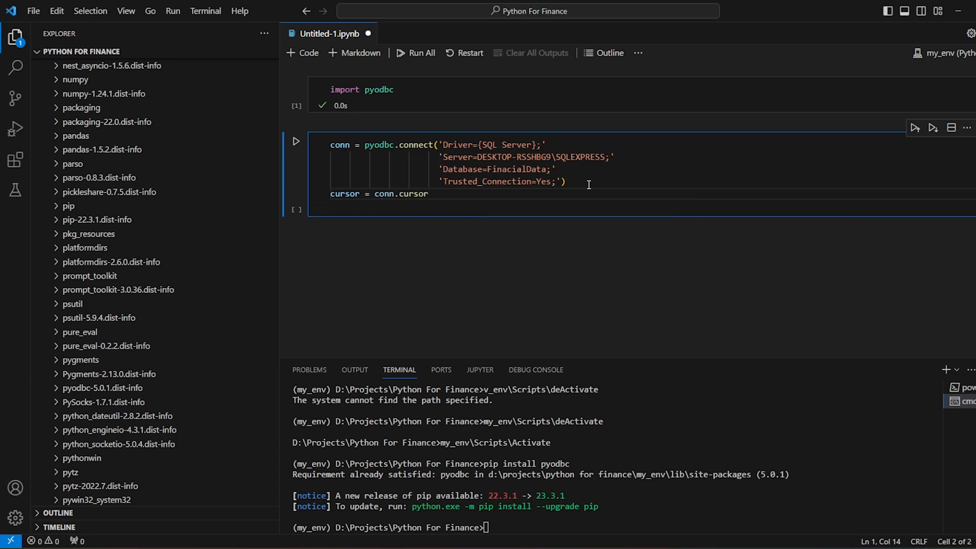
type("()")
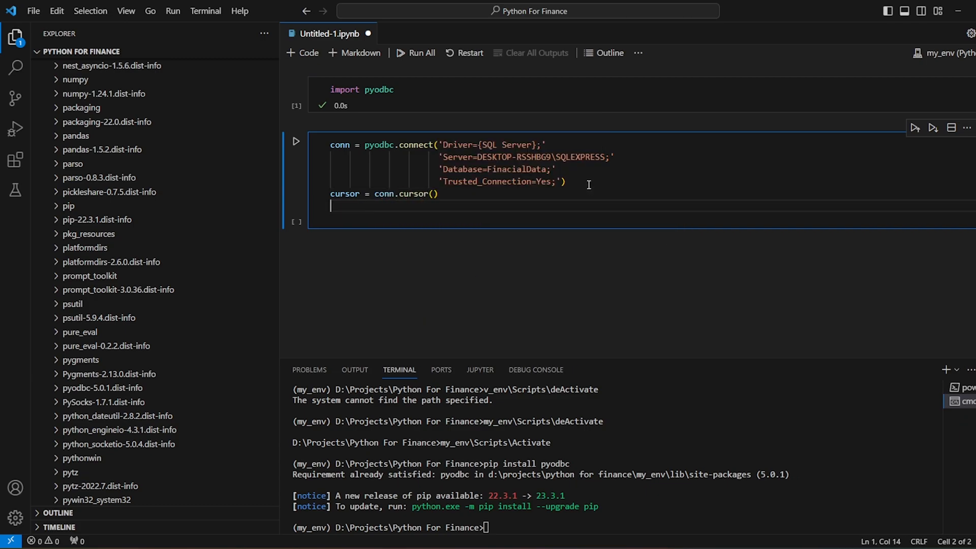
type("cursor.execute(")
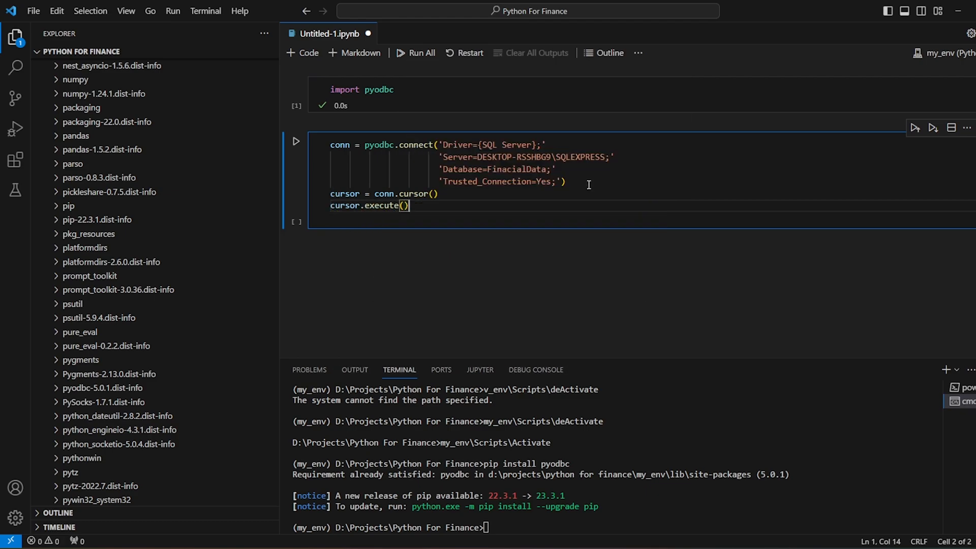
type("'Select '")
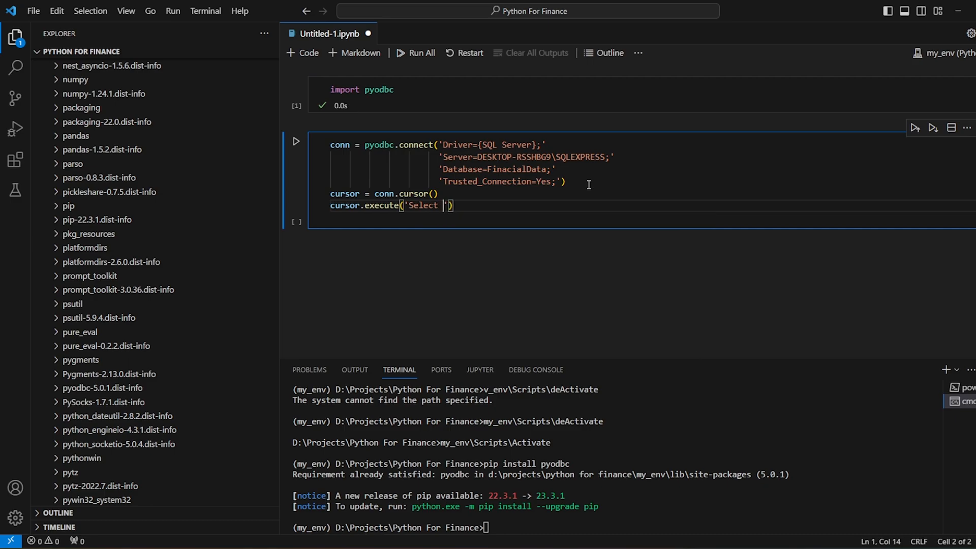
type("* from Compan")
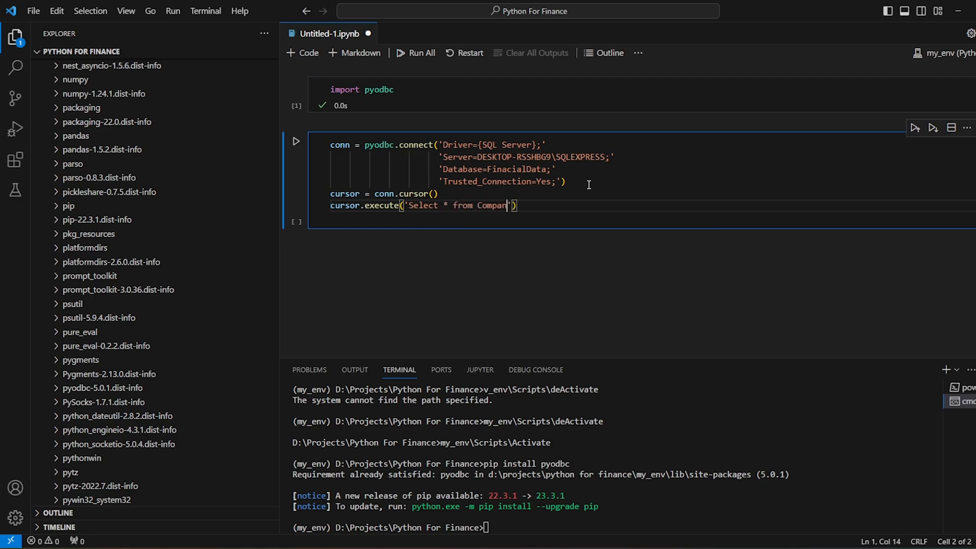
type("yBySector")
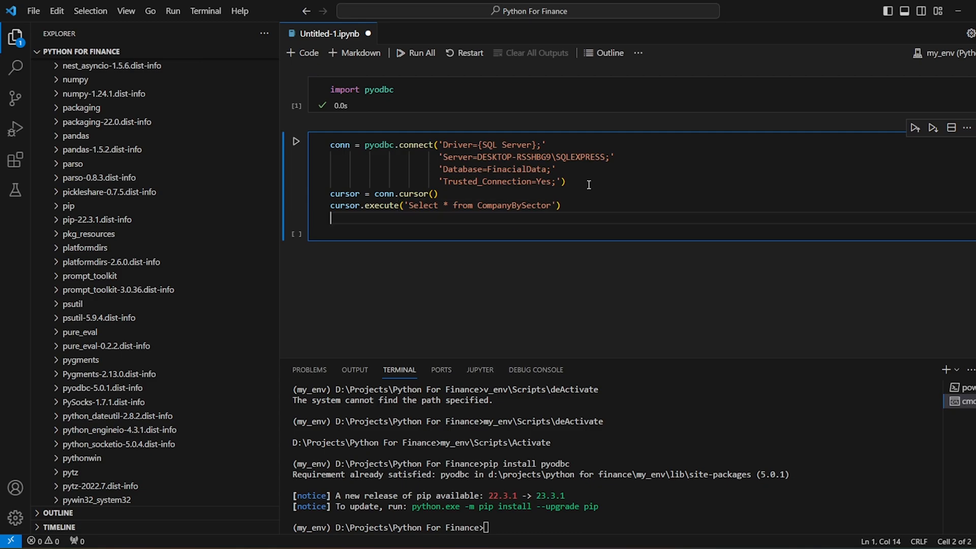
Step: Loop over the cursor printing each row as 'row = %r'
type("for")
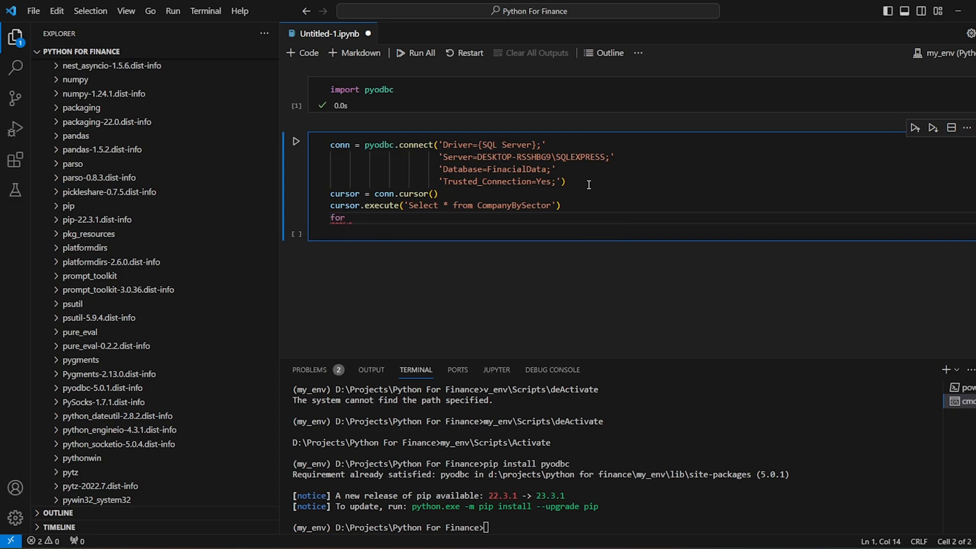
type("row in cus")
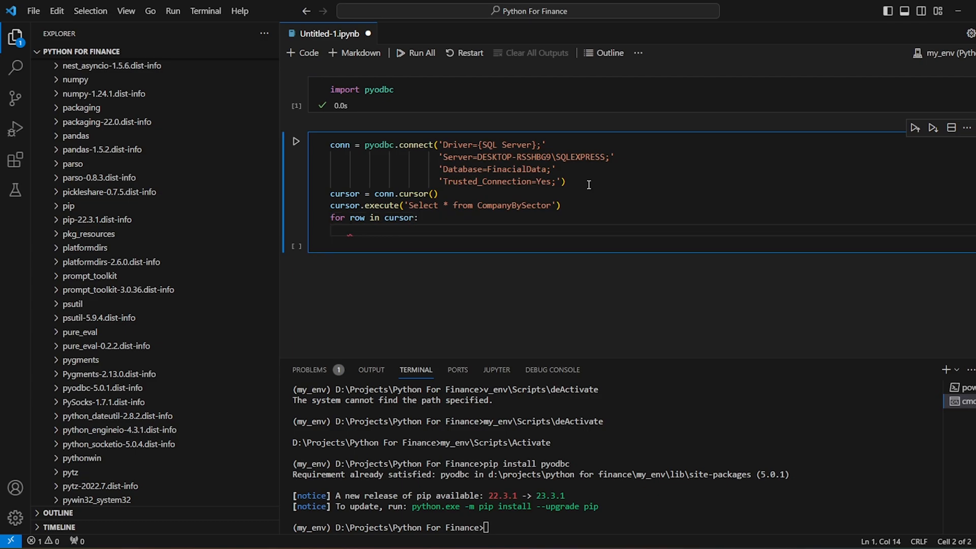
type("print(")
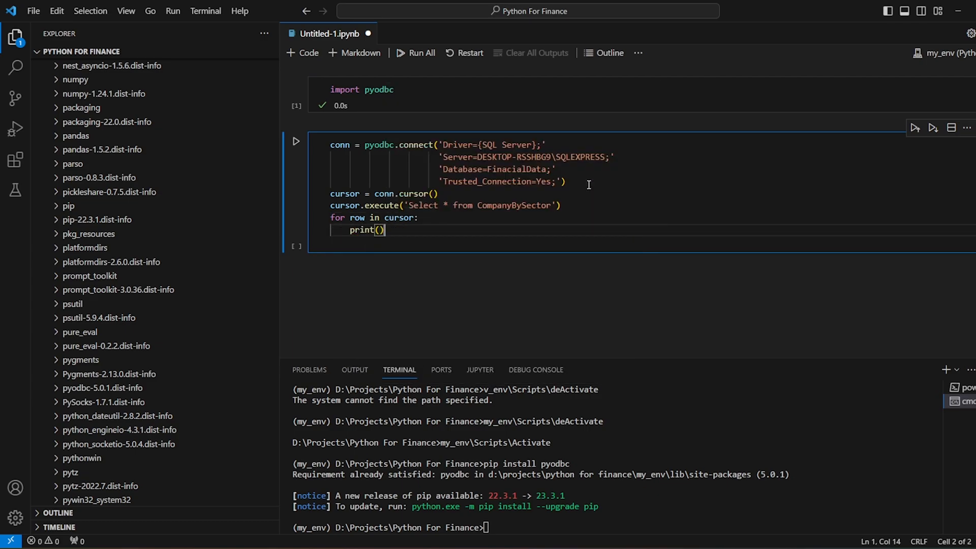
type("'row = %'")
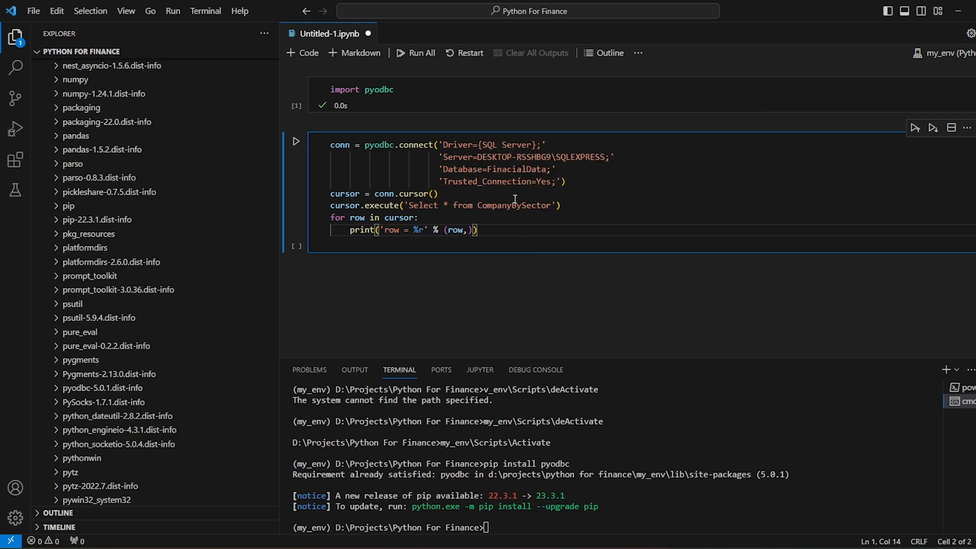
Step: Split the query into its own cell, fix FinancialData, and remove the 'row = ' label
left_click_drag(331, 205, 477, 229)
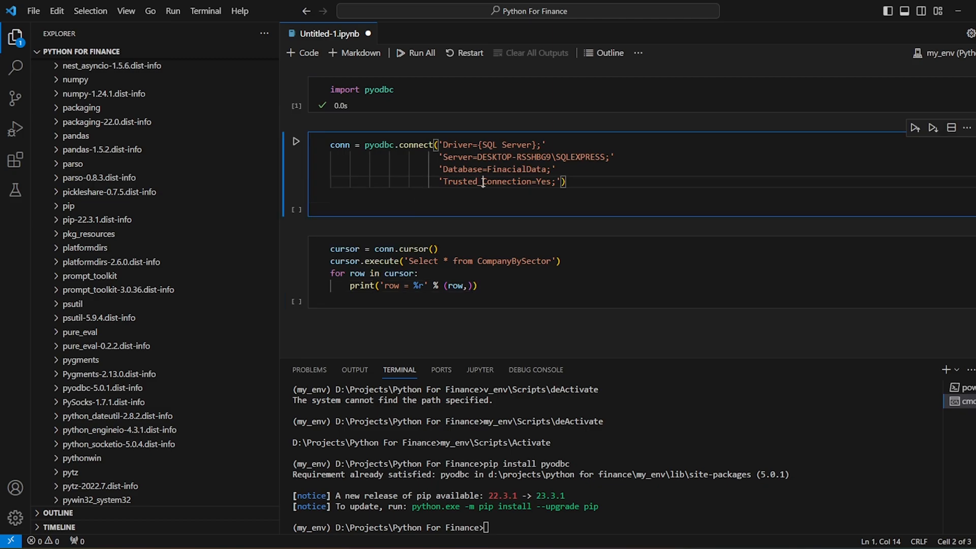
left_click(296, 141)
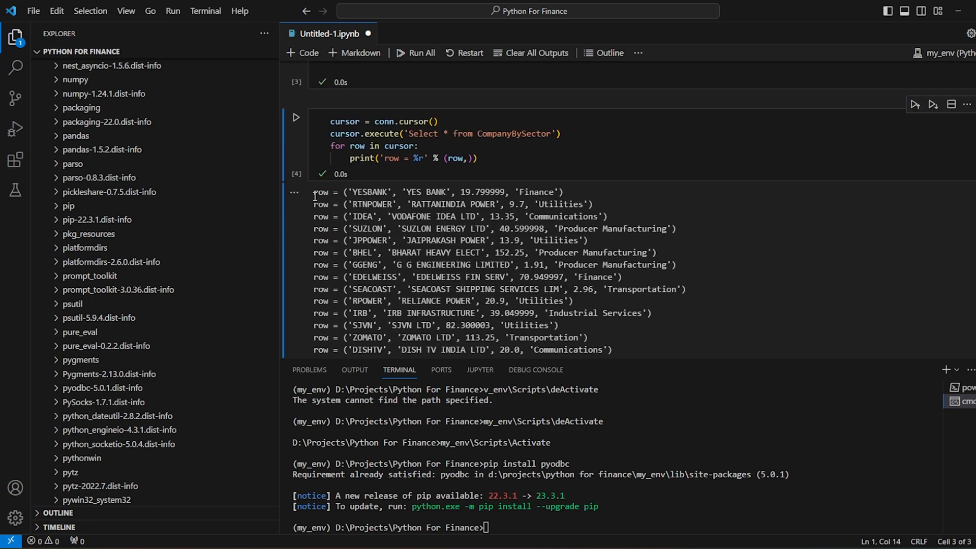
scroll("down", 3)
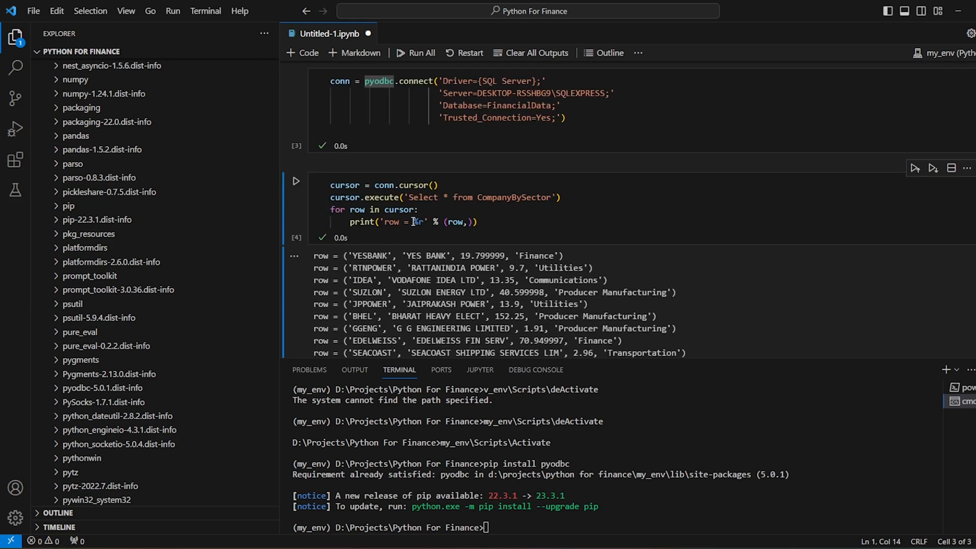
double_click(393, 221)
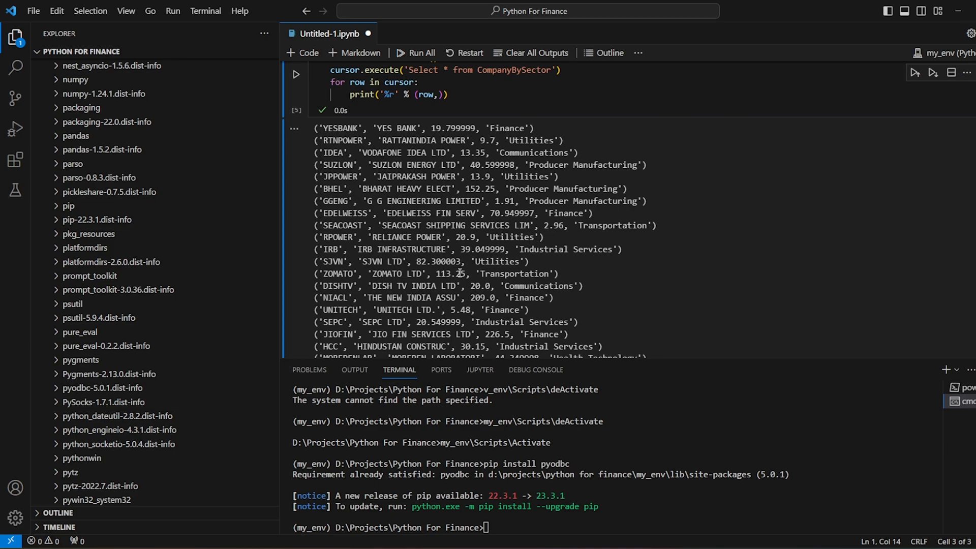
Step: Add and run a cell printing rows via cursor.fetchone() in a while loop
scroll("down", 3)
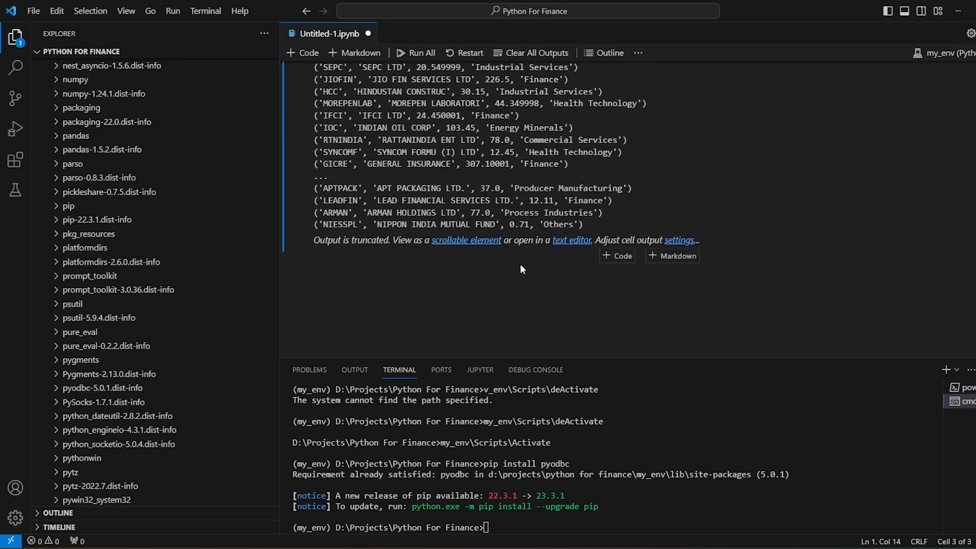
left_click(616, 256)
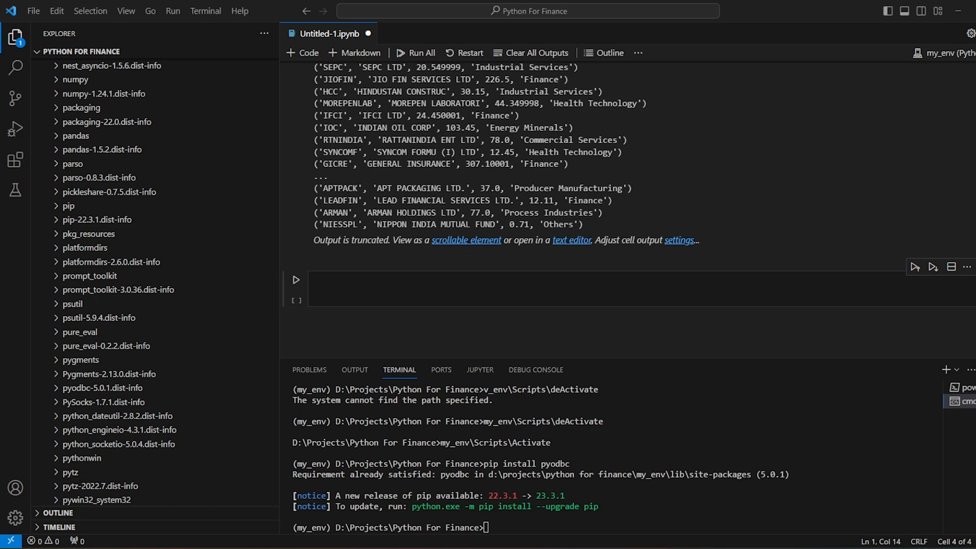
left_click(546, 289)
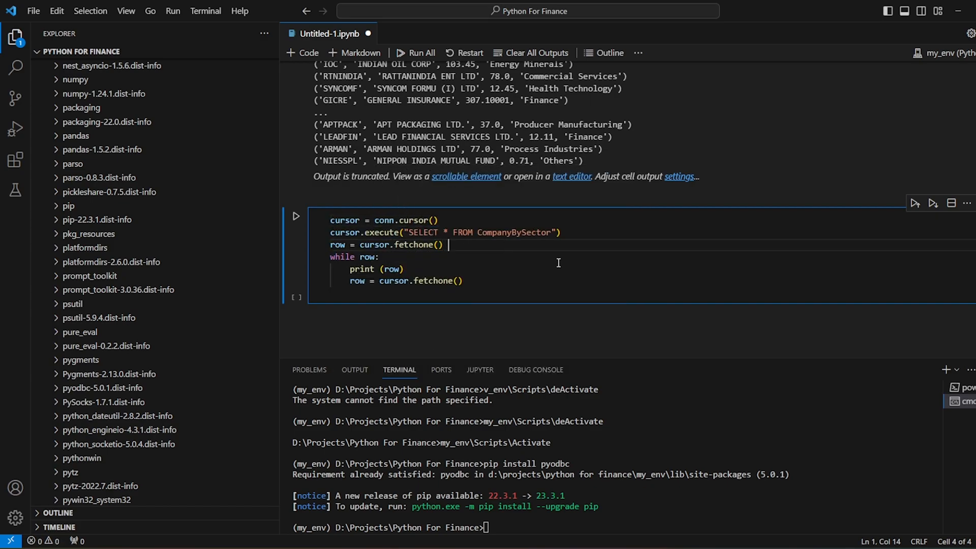
triple_click(384, 244)
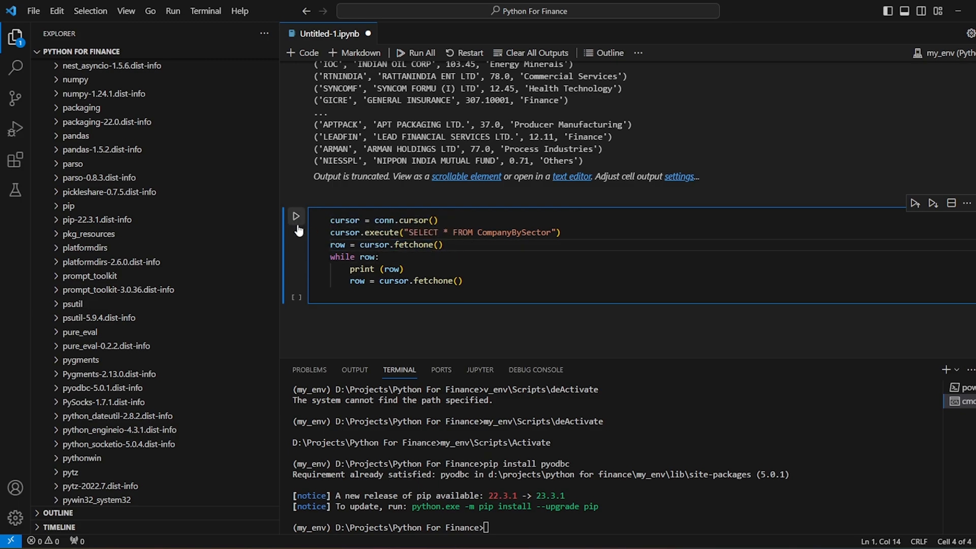
left_click(296, 216)
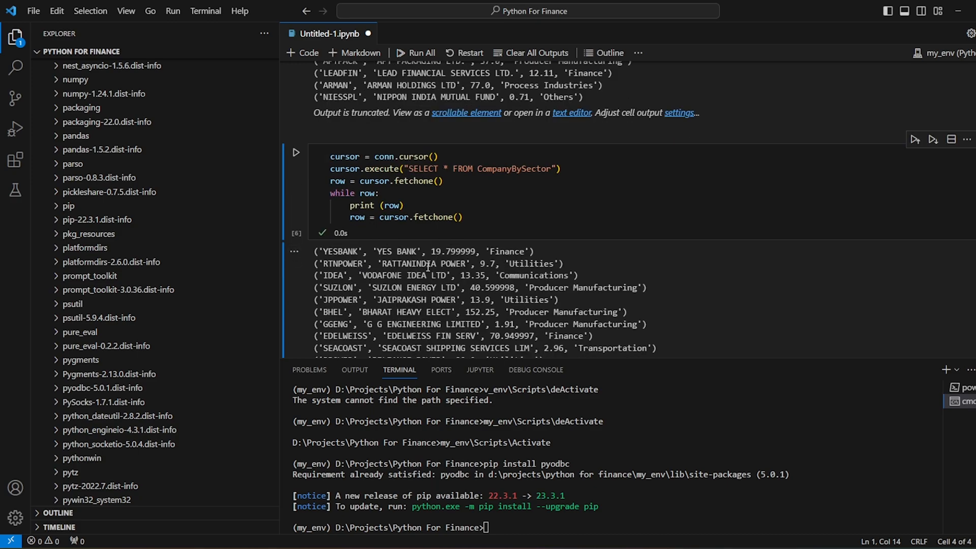
mouse_move(543, 281)
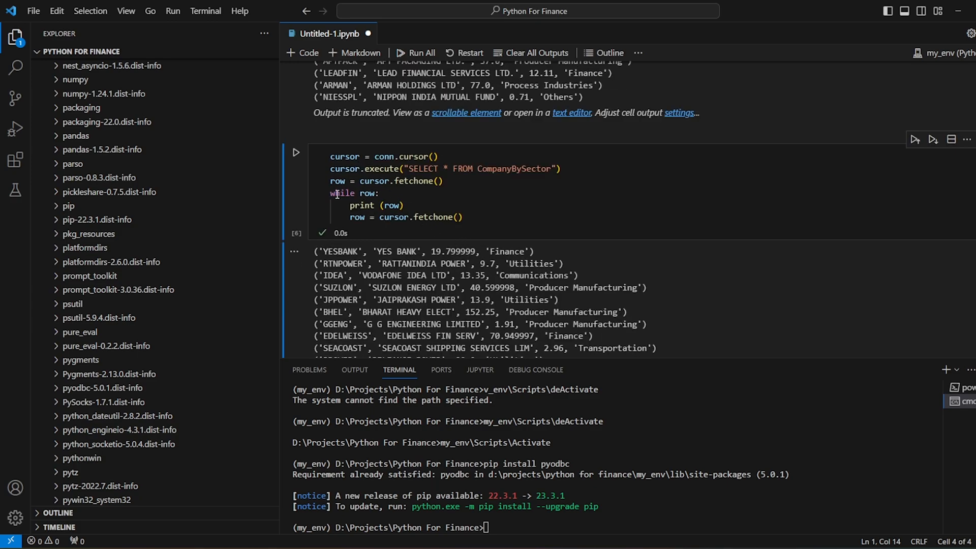
left_click_drag(330, 193, 462, 216)
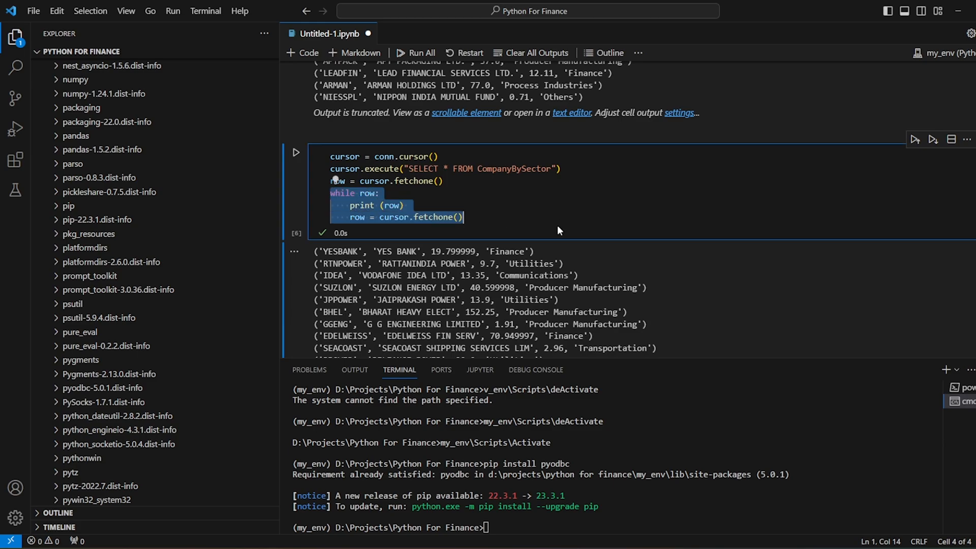
Step: Comment out the fetchone loop and run print(cursor.fetchall()) to list all rows
key("ctrl+/")
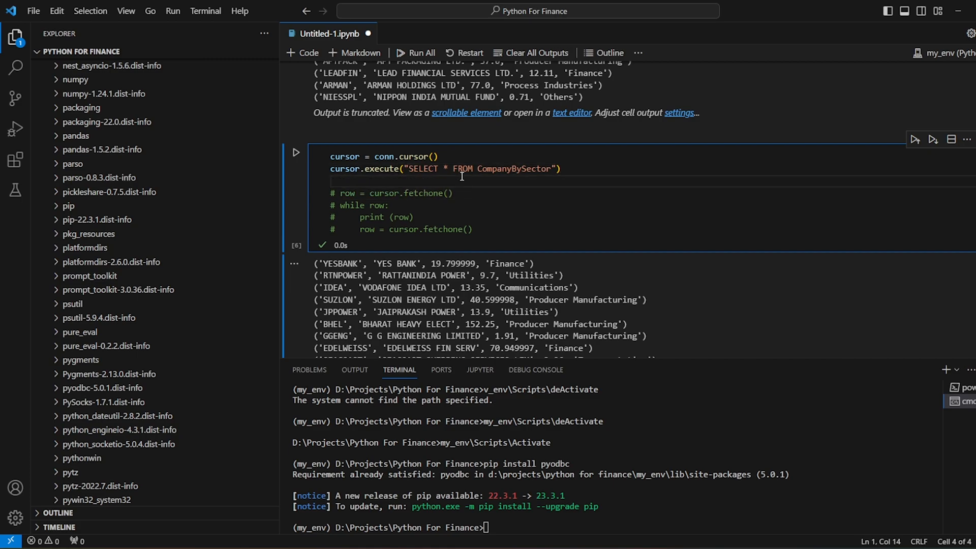
type("print")
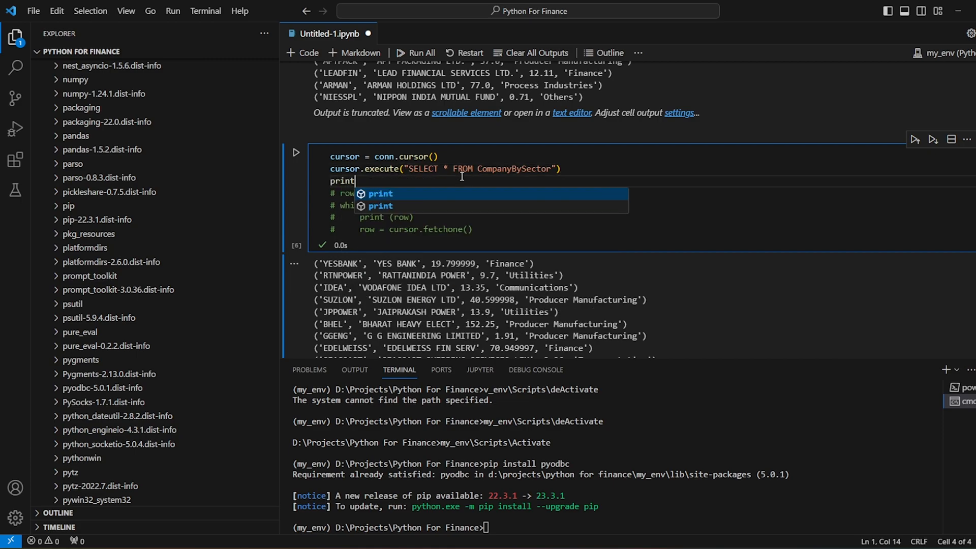
type("(cursor/")
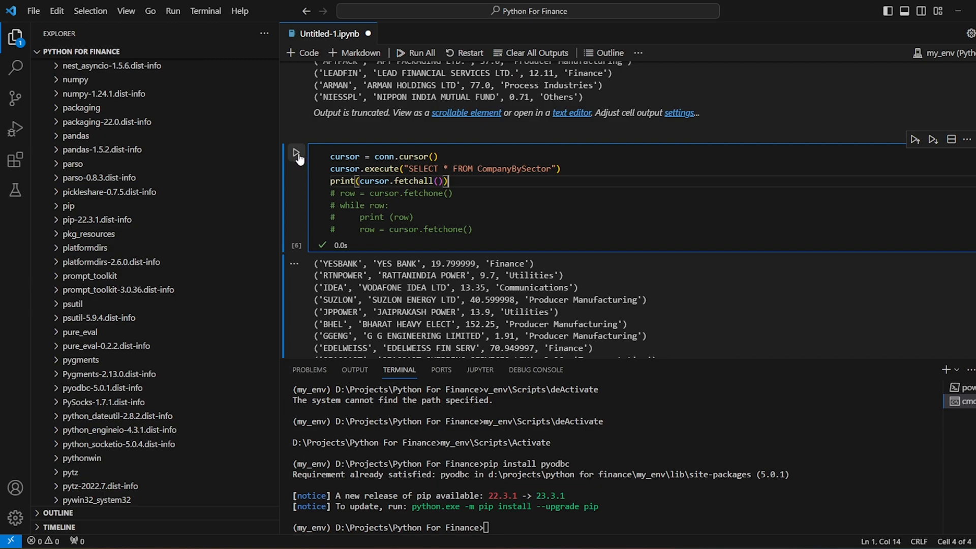
left_click(296, 153)
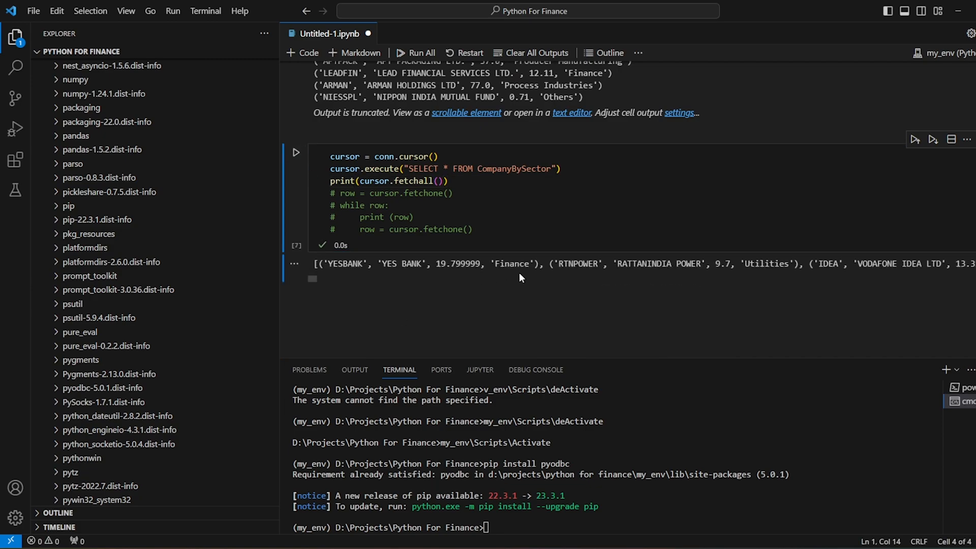
mouse_move(580, 320)
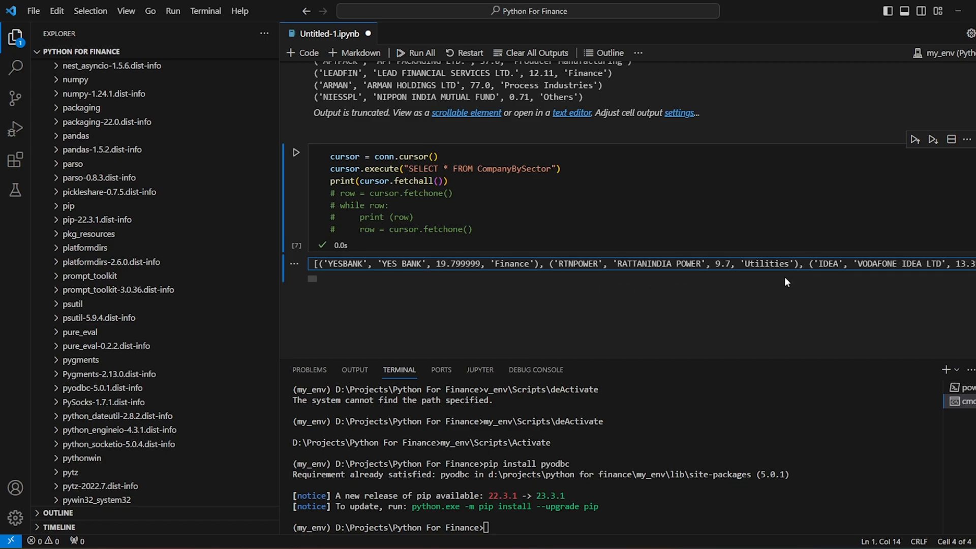
mouse_move(606, 267)
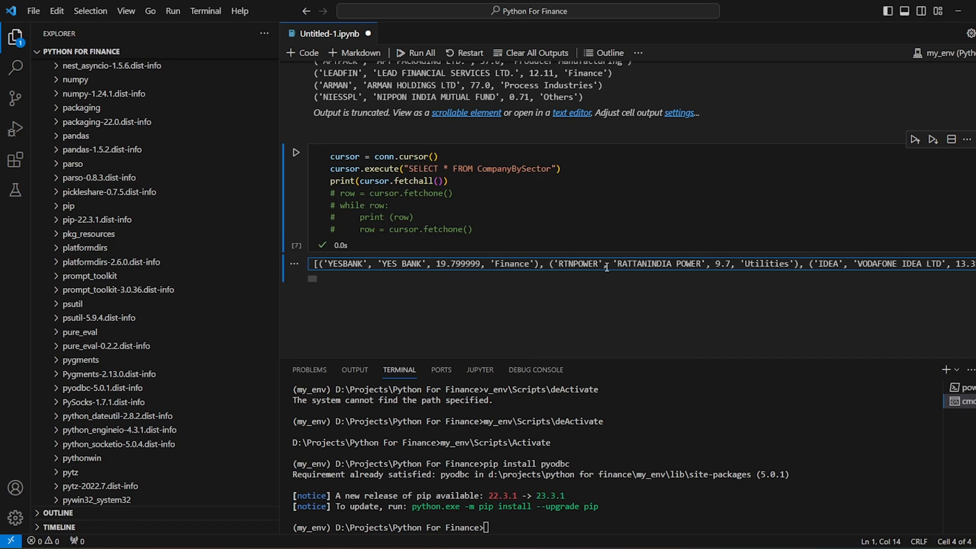